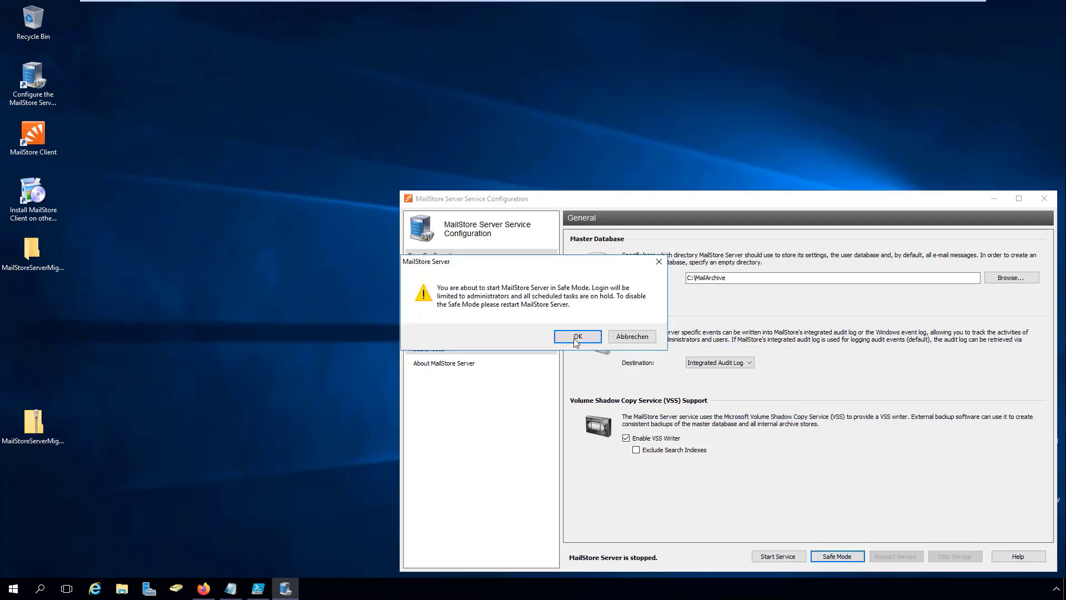
- Confirm the Safe Mode warning so the server starts in Safe Mode
left_click(577, 335)
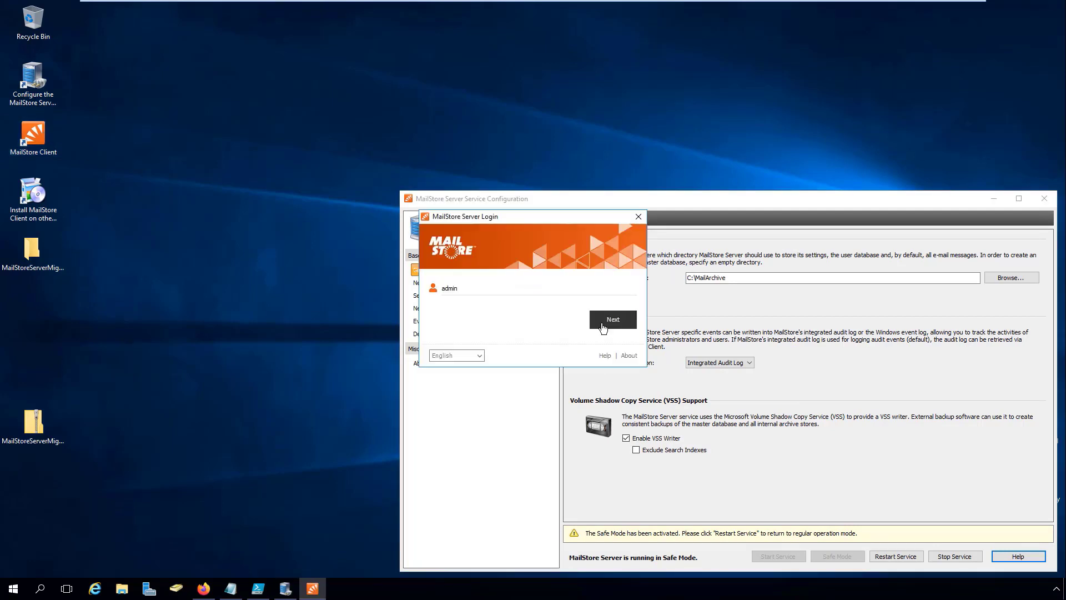
- Sign in as admin and synchronize with Active Directory, showing the eight unmodified users
left_click(611, 320)
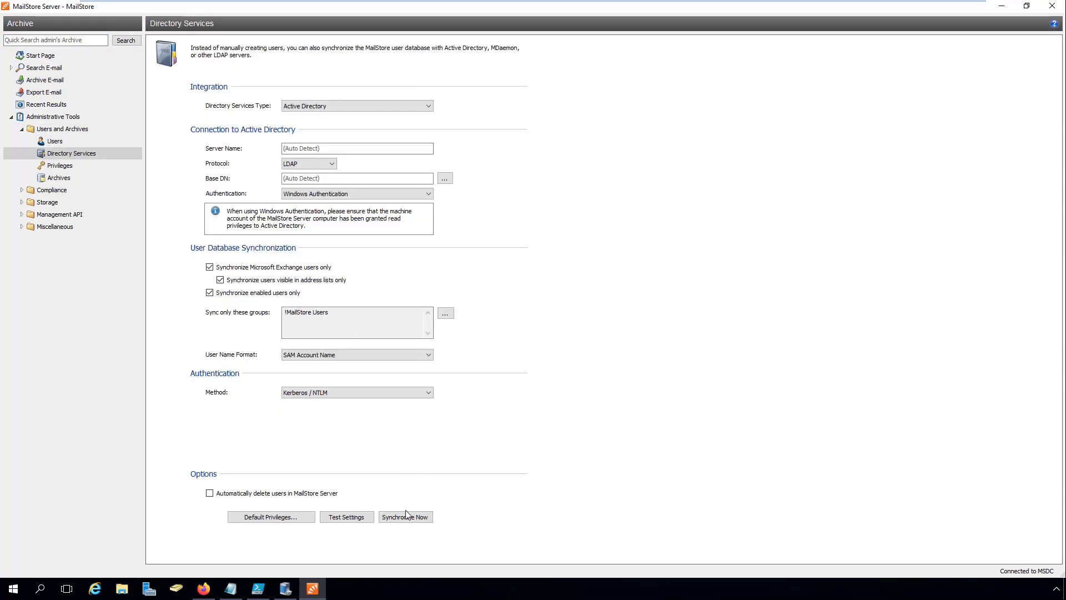
left_click(404, 517)
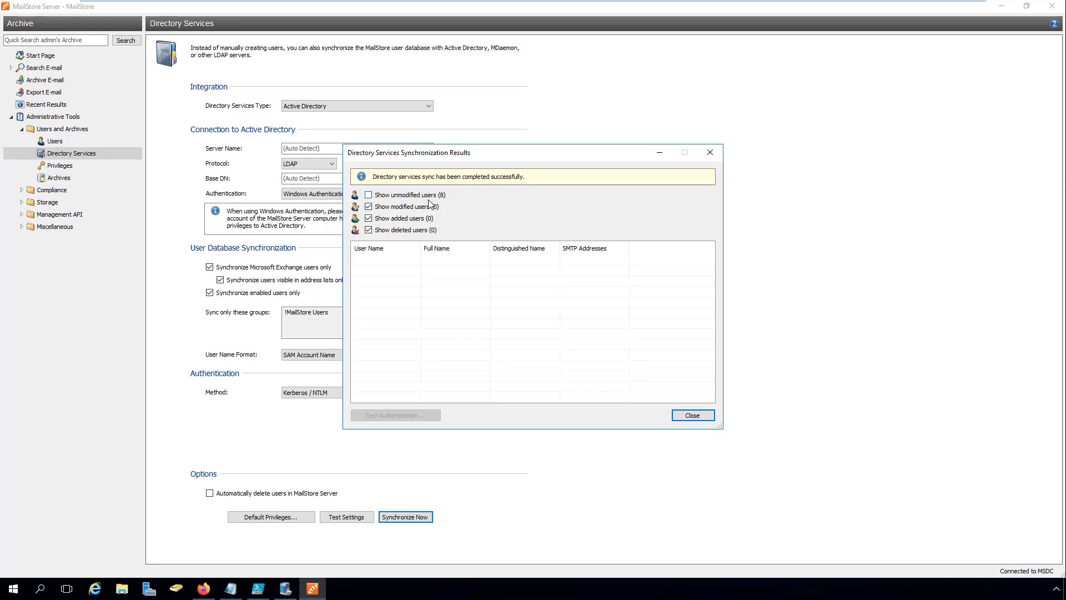
left_click(368, 195)
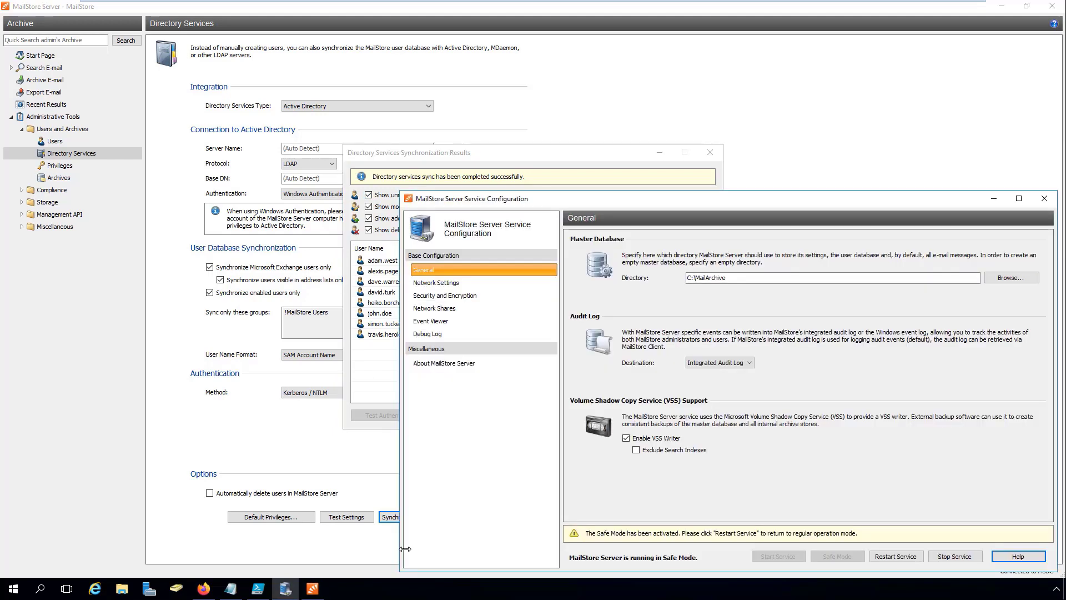
- Check the API port in Network Settings, then close the synchronization results
left_click(436, 282)
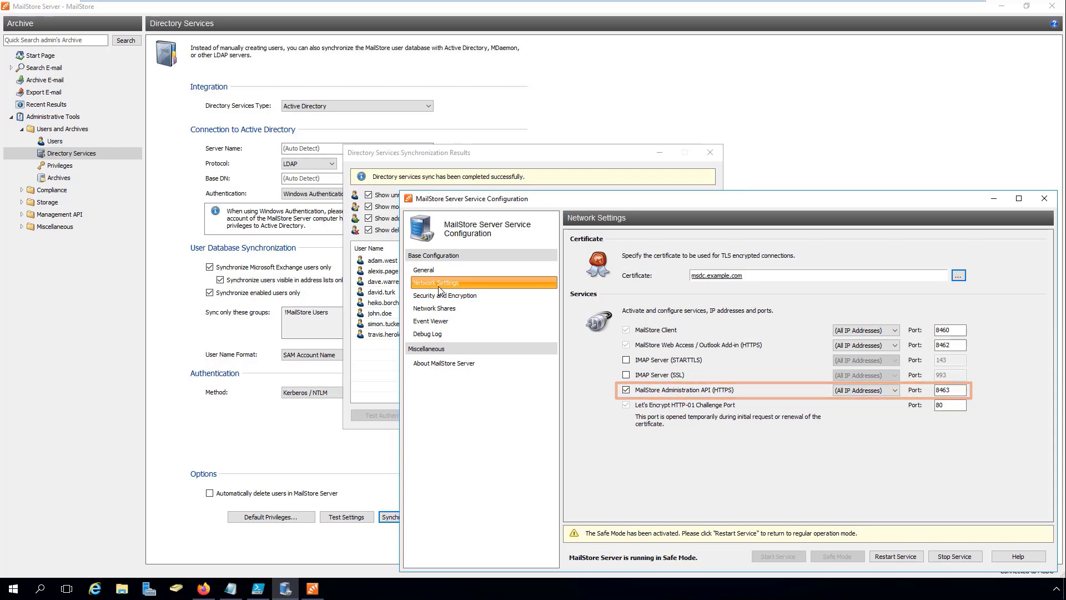
left_click(1044, 197)
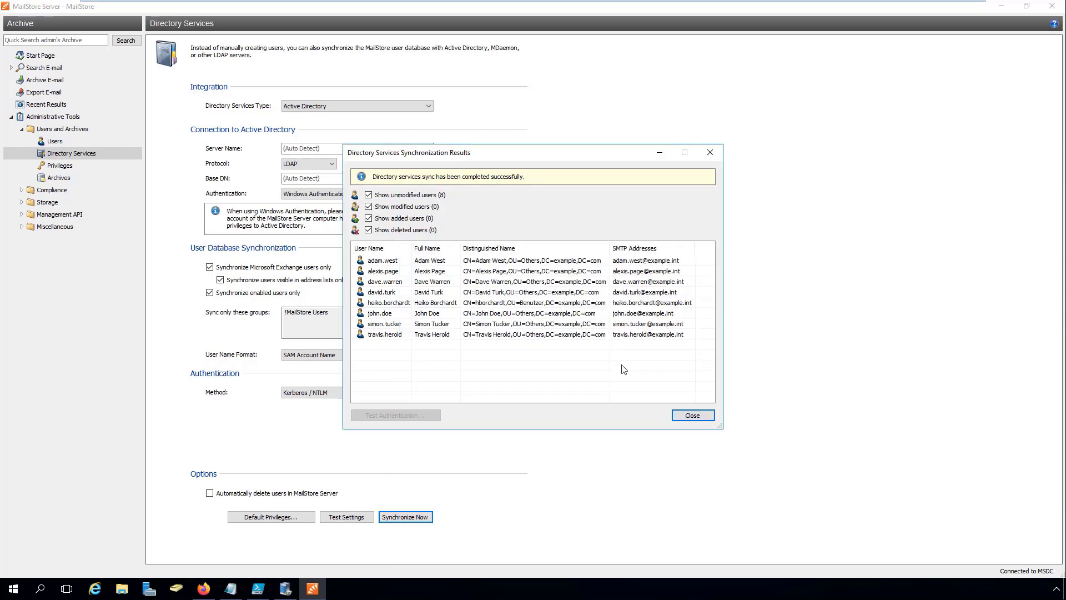
left_click(692, 414)
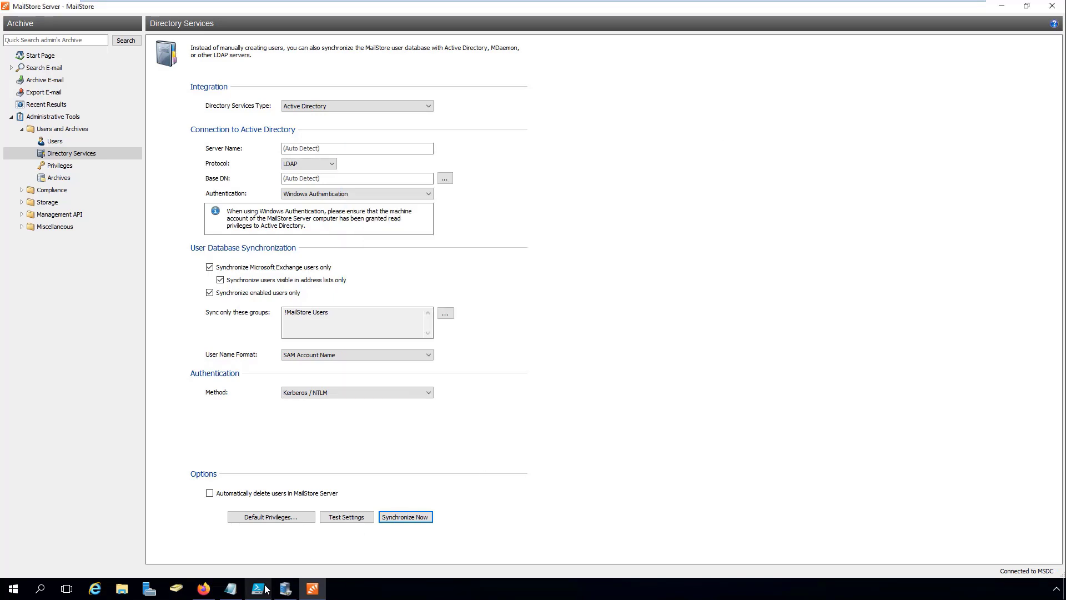
- Set $acceptAllCertificates = $true in MSS_1_prepare_users.ps1 and MSS_2_update_users.ps1
left_click(257, 588)
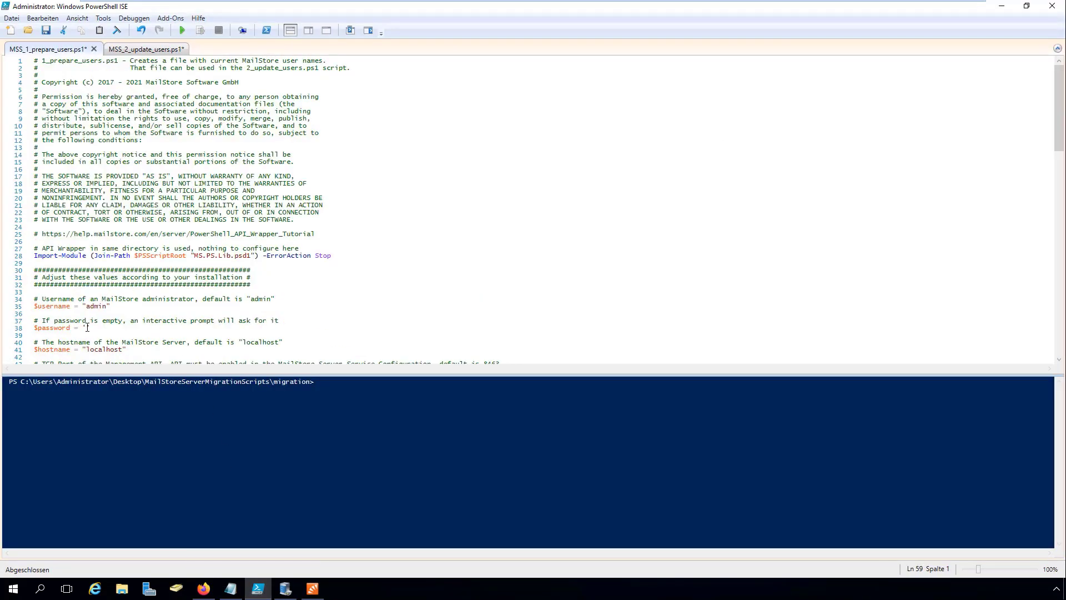
scroll("down", 3)
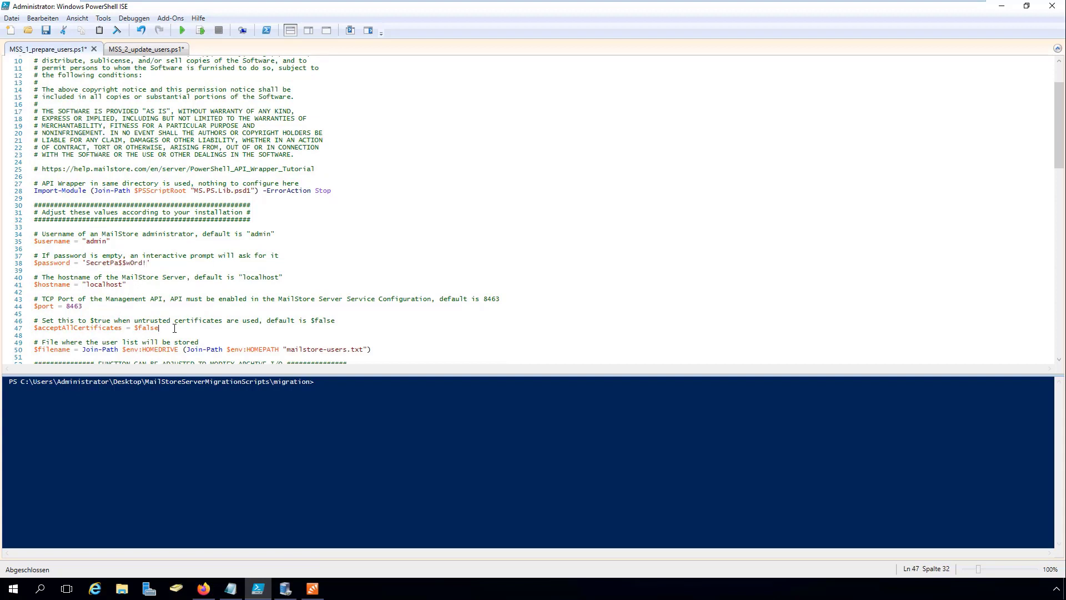
type("true")
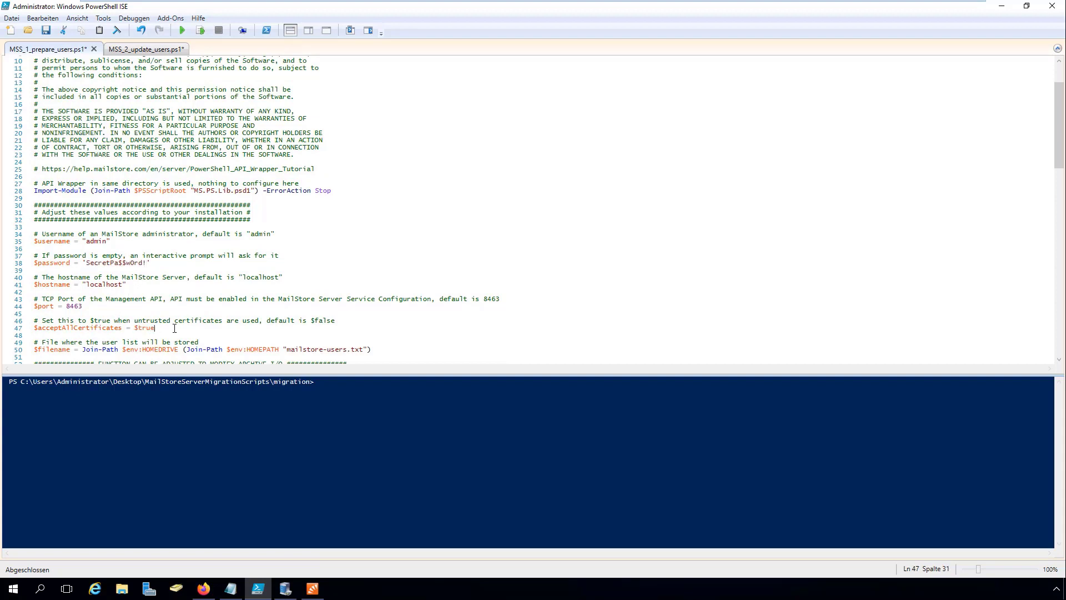
left_click(140, 48)
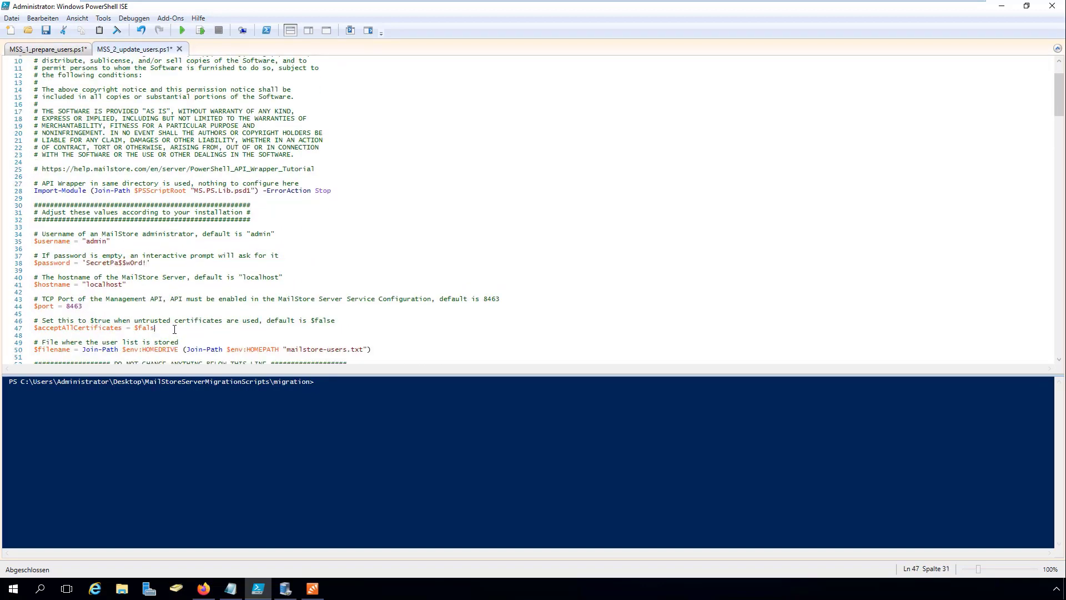
type("rue")
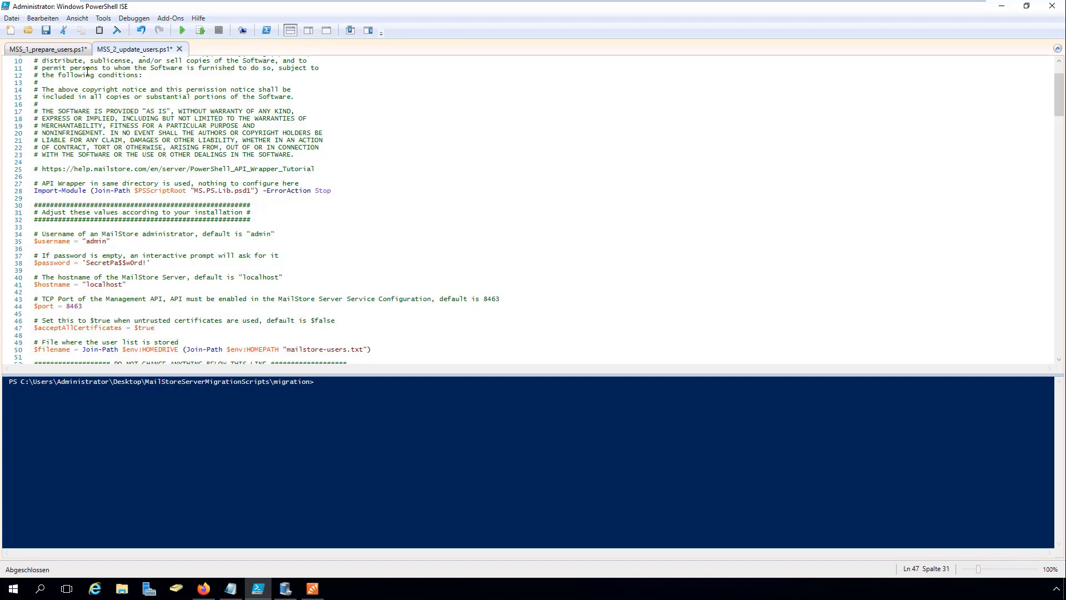
left_click(46, 48)
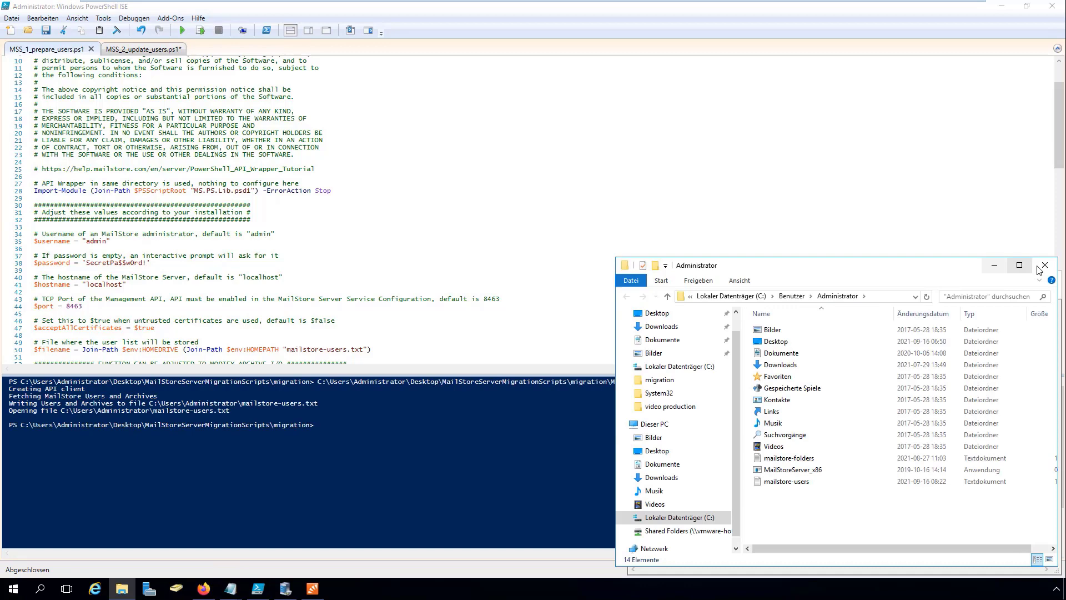
double_click(787, 481)
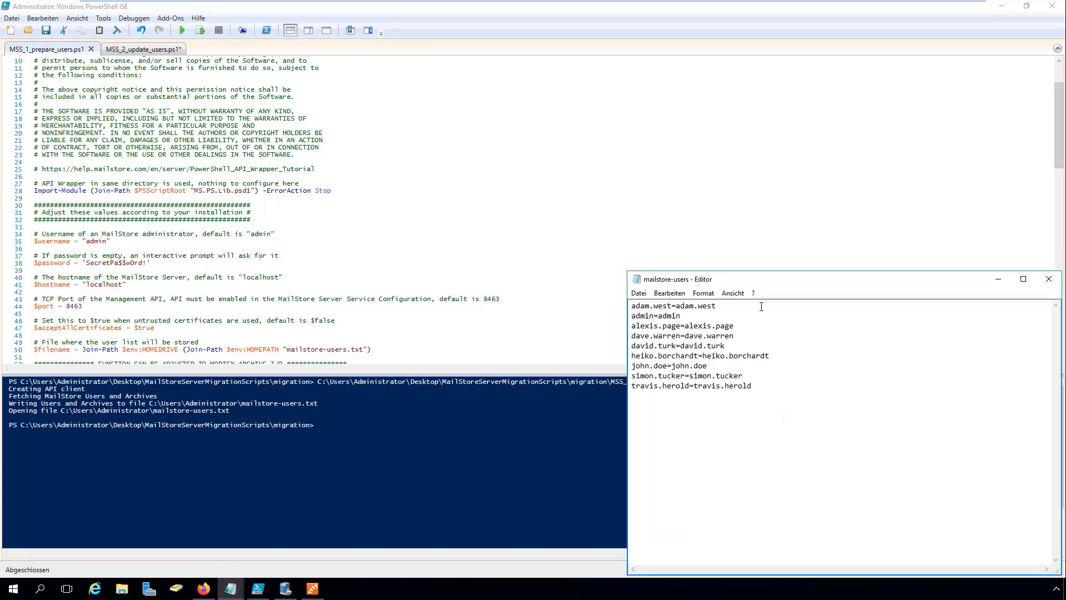
type("@testmai")
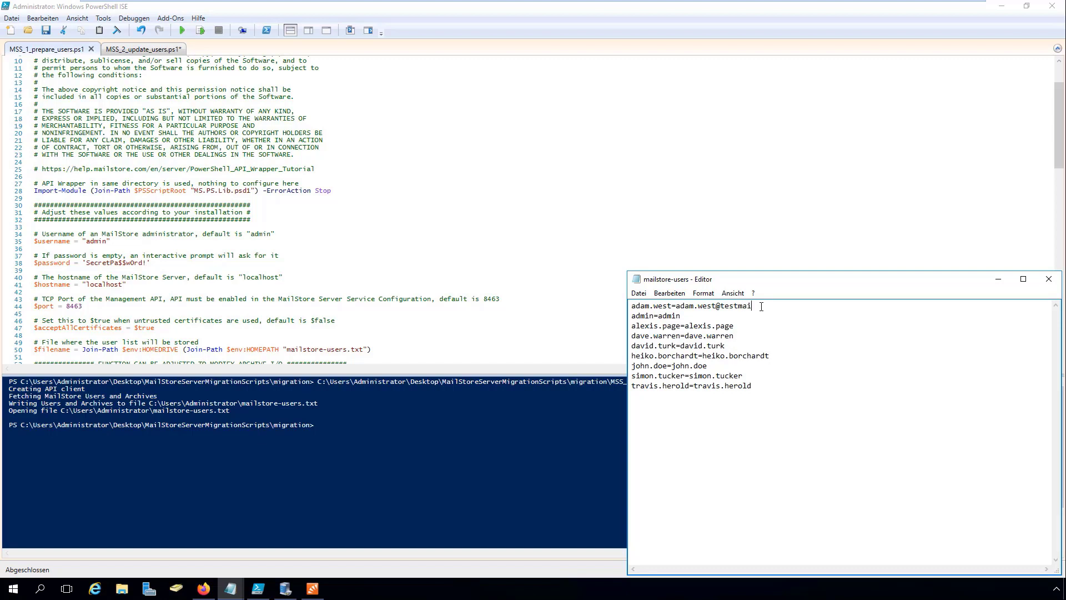
type("store.onmi")
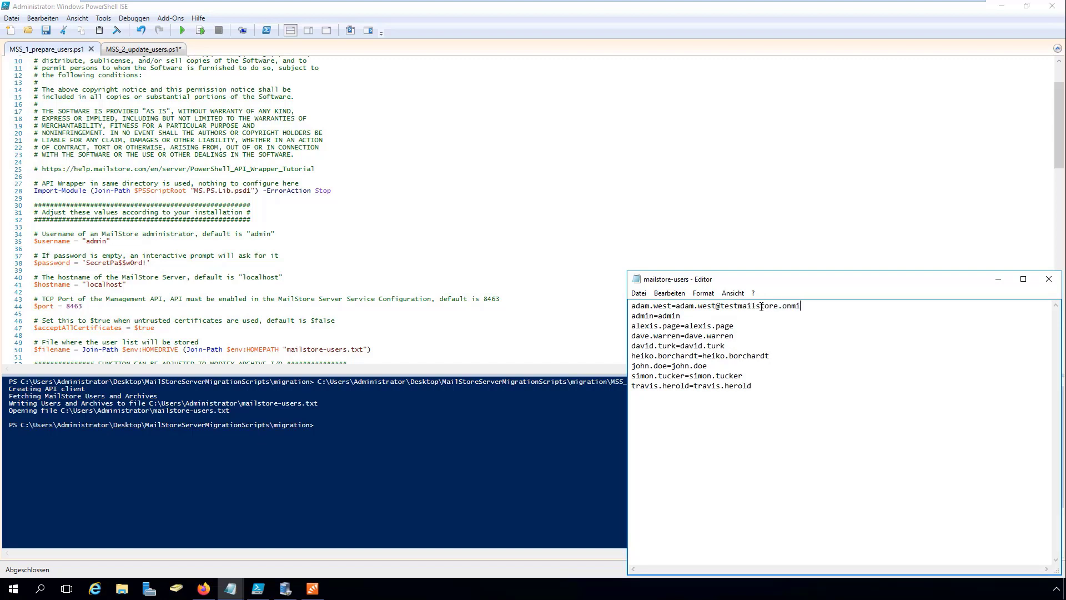
type("crosoft.com")
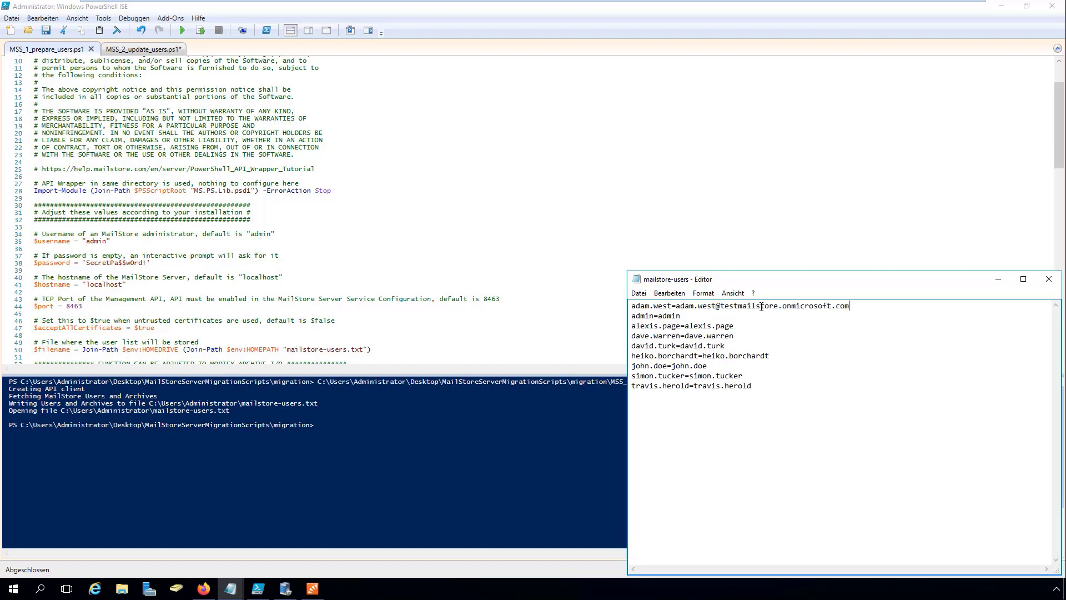
left_click_drag(741, 304, 848, 304)
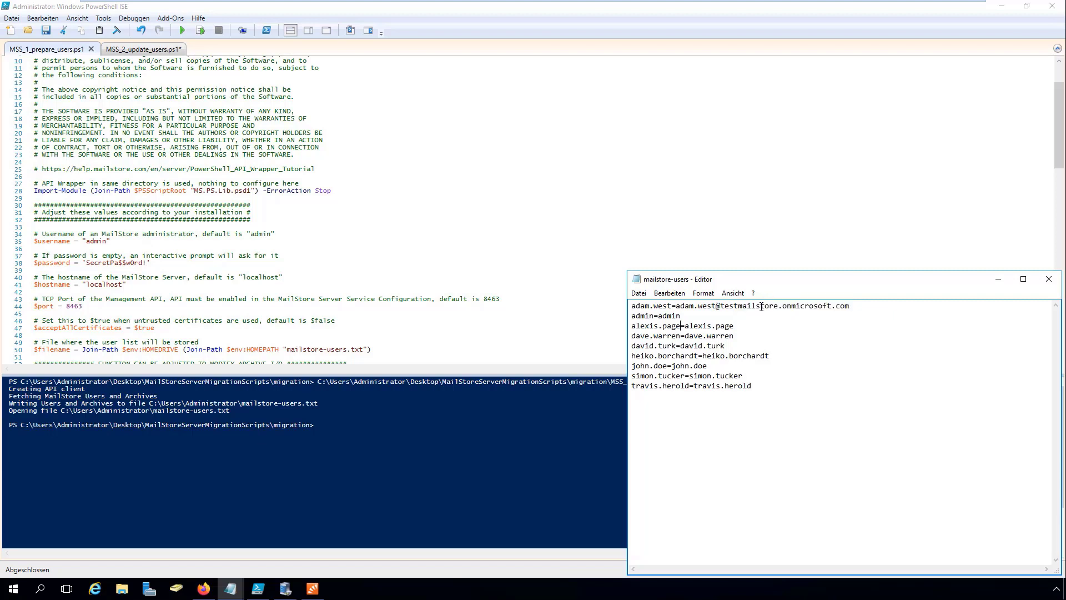
type("@testmailstore.onmicrosoft.com")
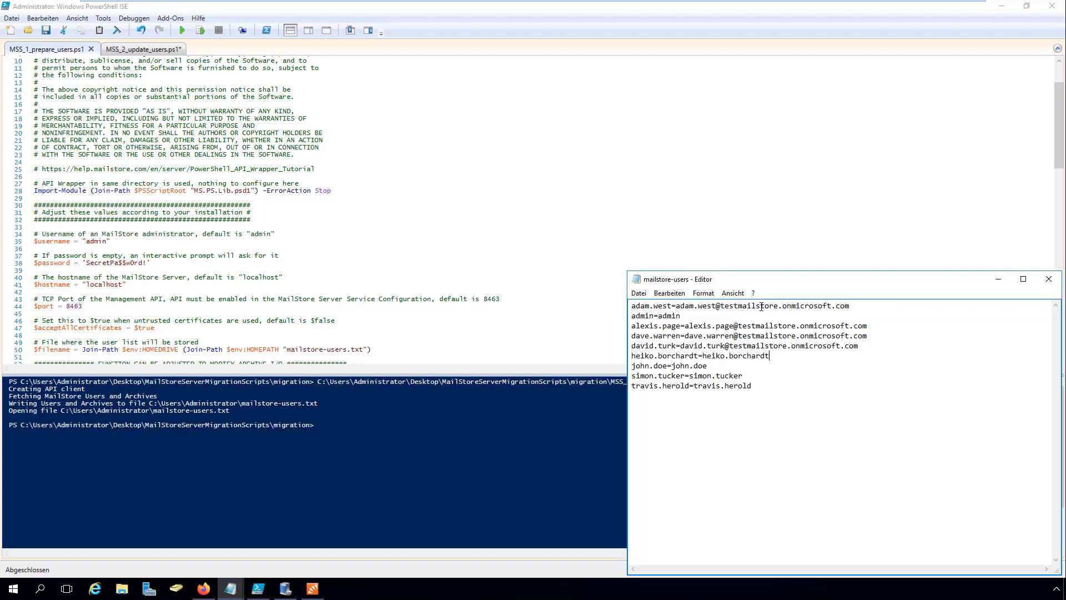
type("@testmailstore.onmicrosoft.com")
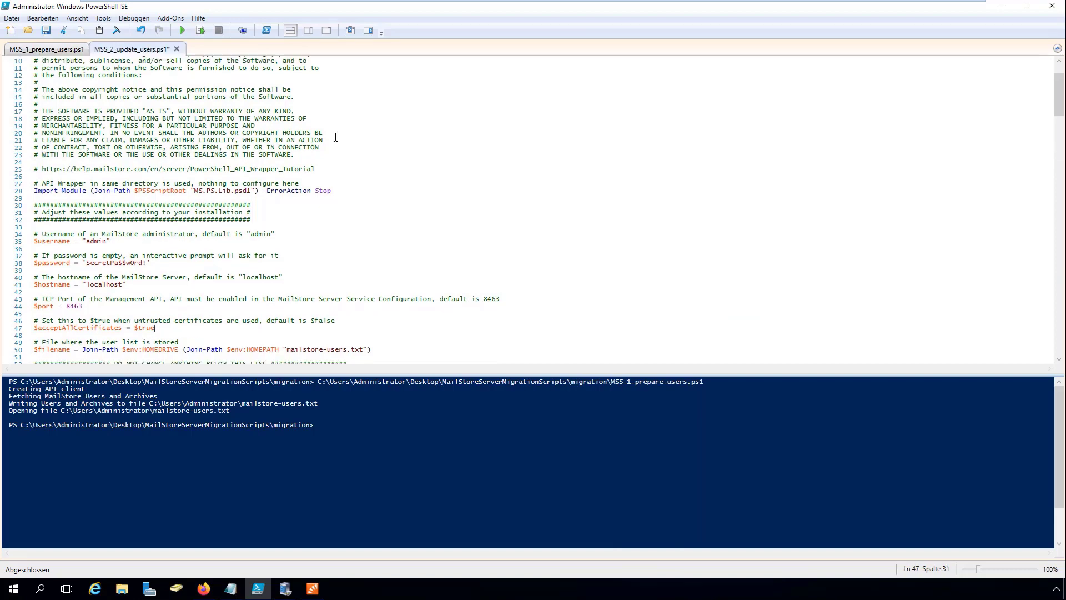
- Run MSS_2_update_users.ps1 to rename users and archives to their onmicrosoft.com addresses
left_click(180, 30)
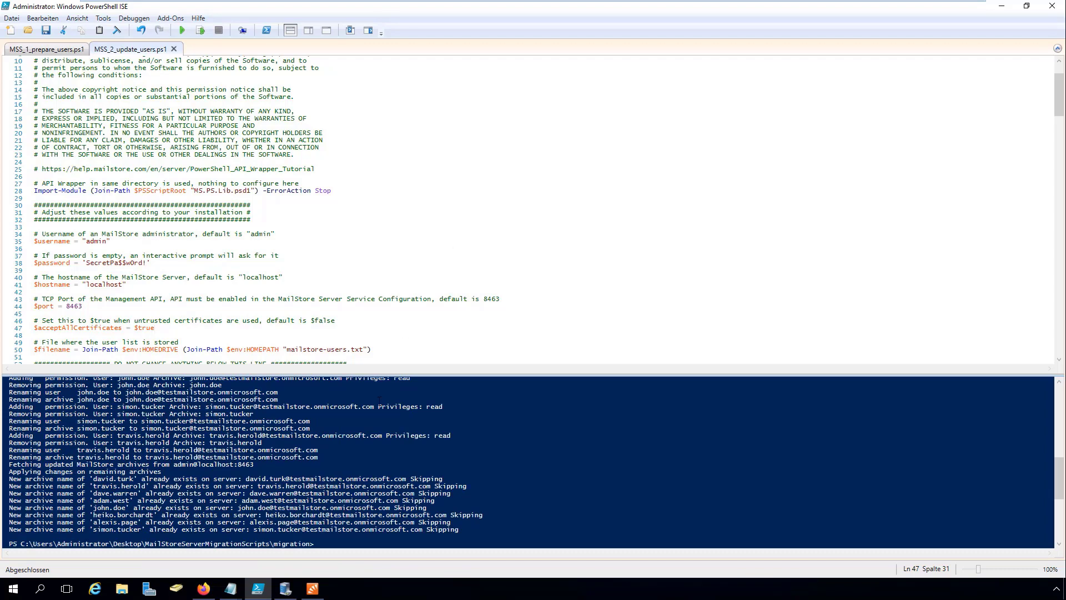
- Set the Directory Services Type to Microsoft 365 (Modern Authentication)
left_click(311, 589)
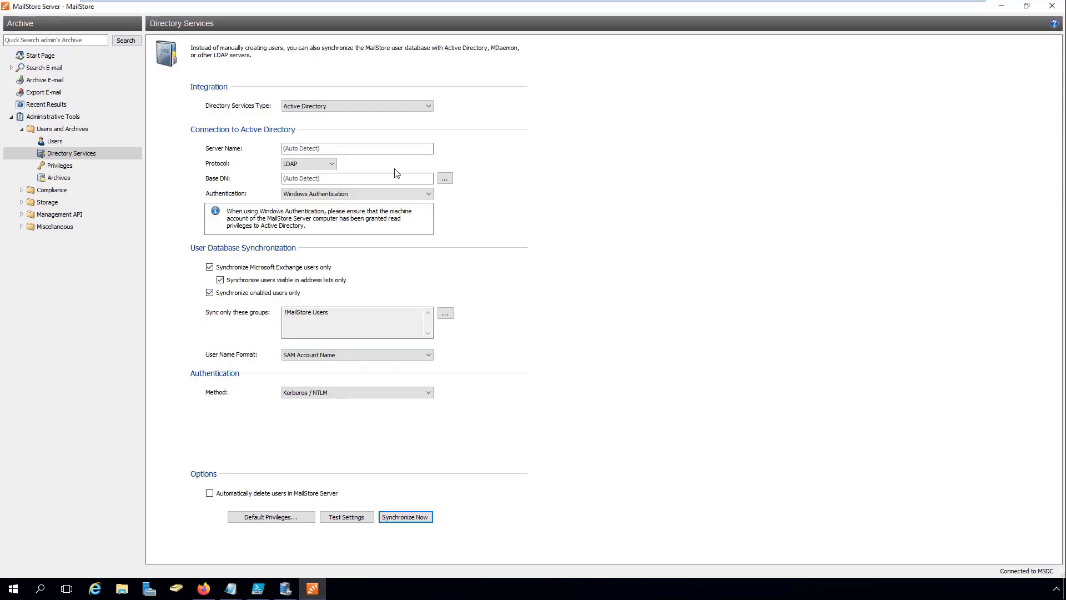
left_click(356, 105)
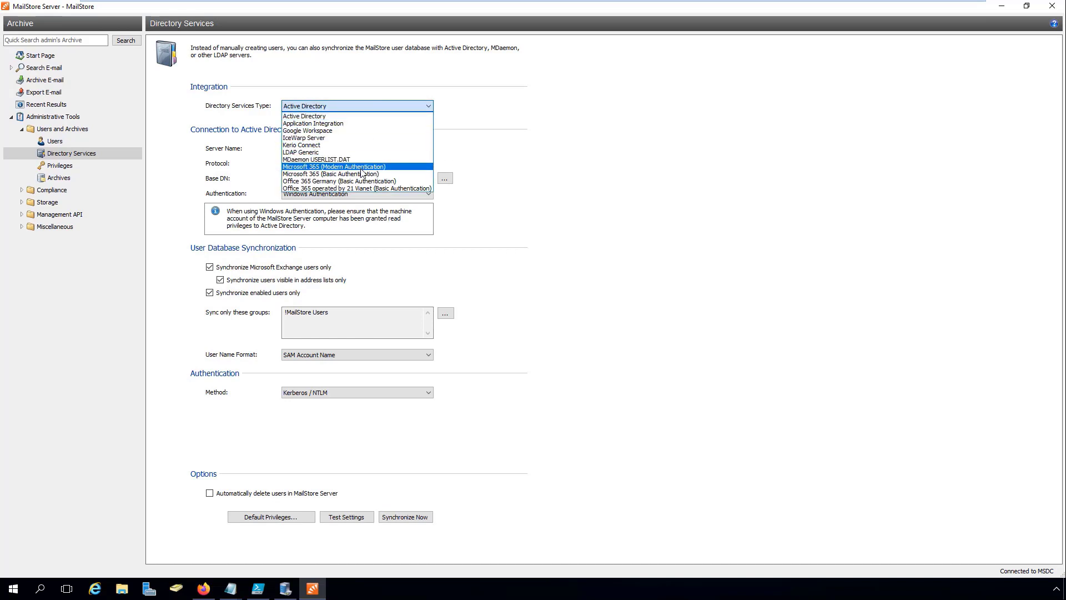
left_click(334, 166)
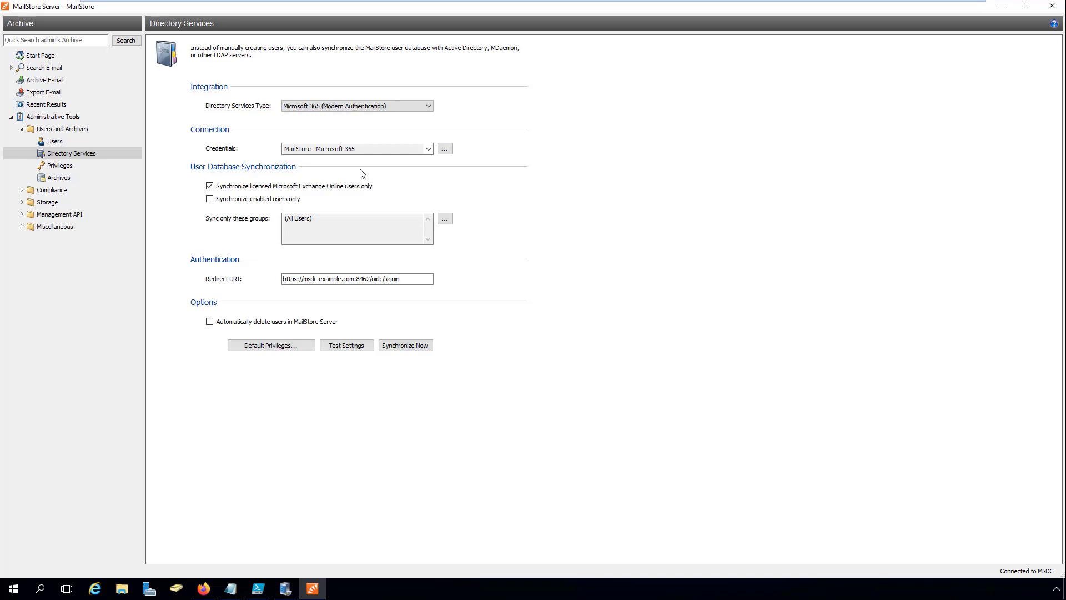
left_click(346, 344)
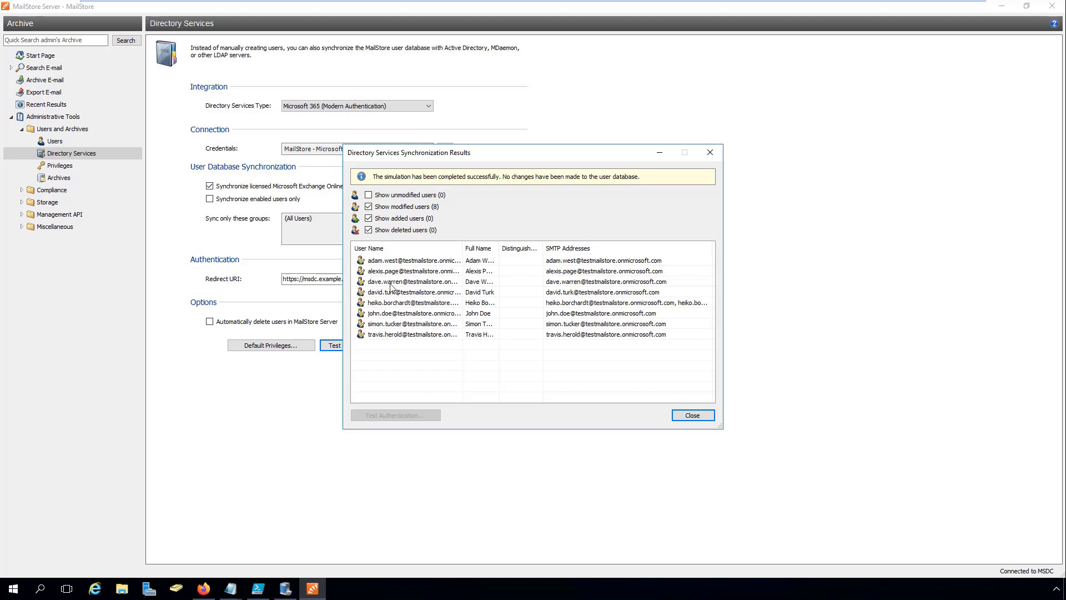
left_click(413, 271)
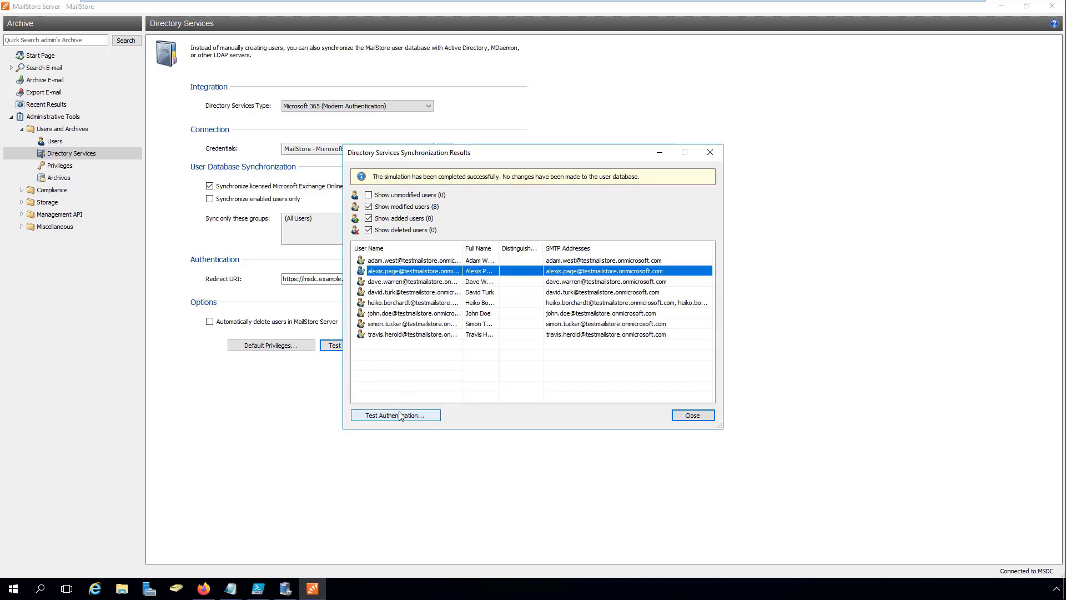
left_click(395, 416)
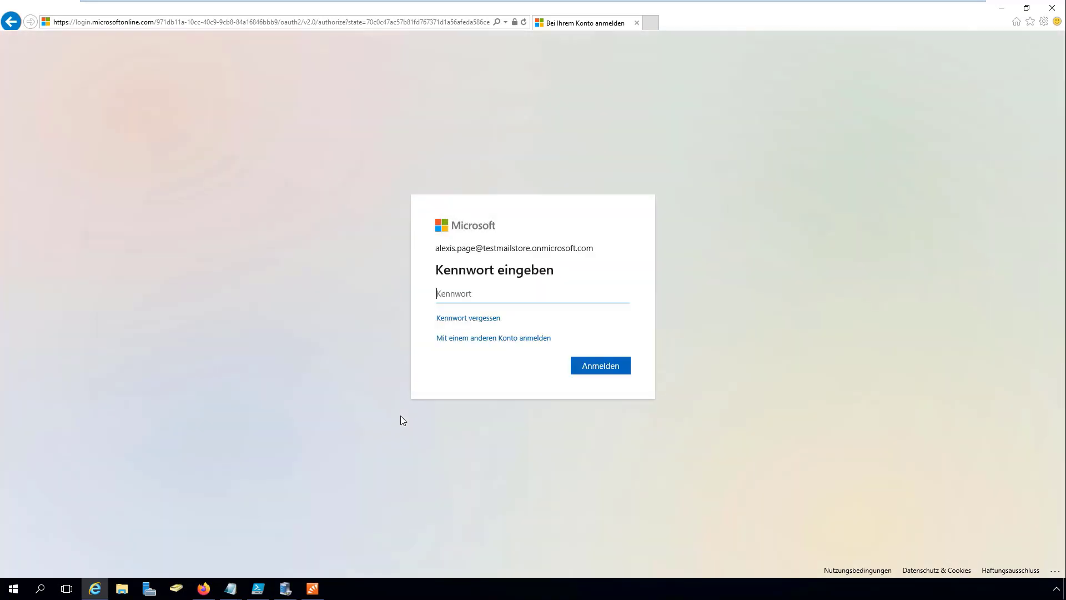
left_click(599, 365)
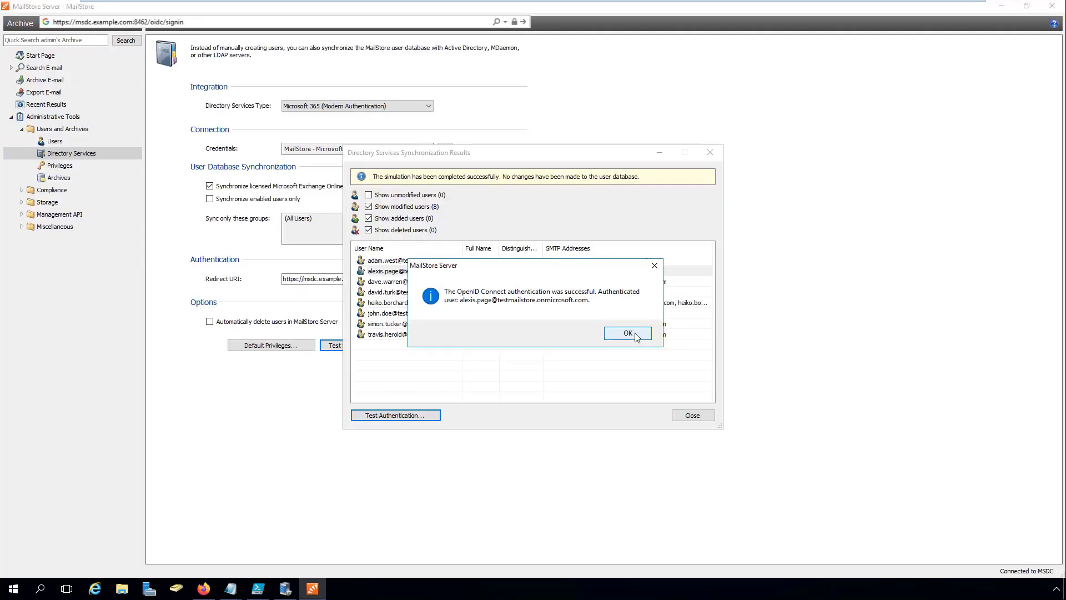
- Acknowledge the authentication test, run Synchronize Now to update the eight users, and close the results
left_click(627, 333)
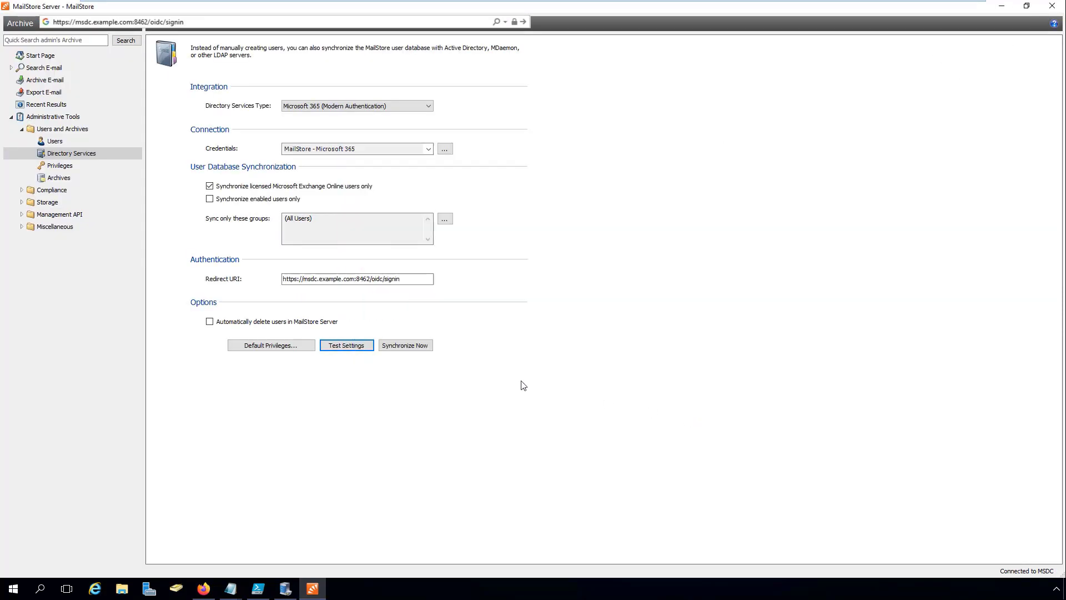
left_click(404, 344)
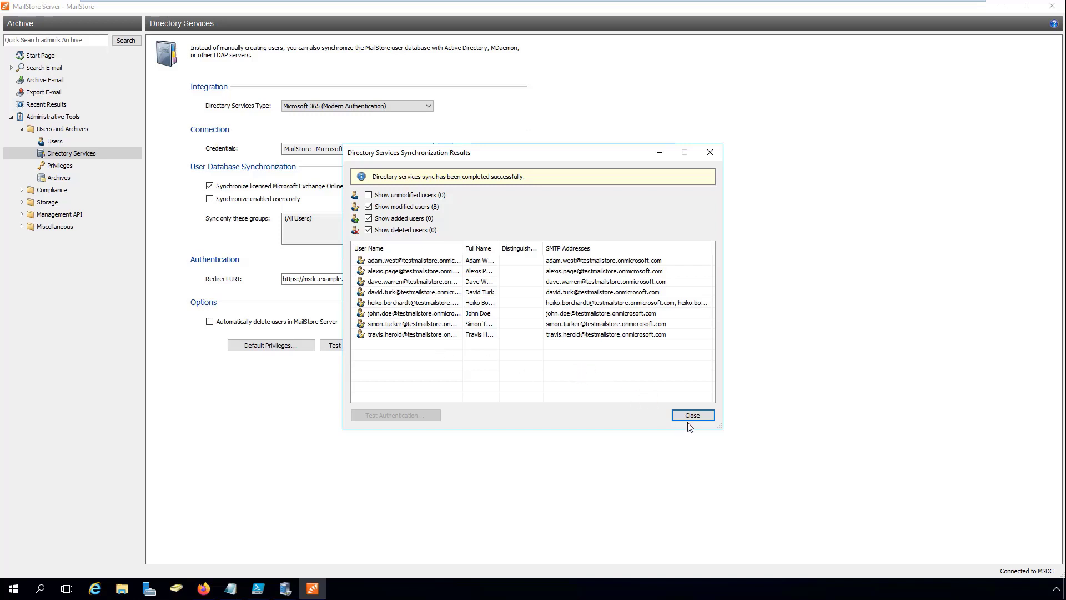
left_click(692, 414)
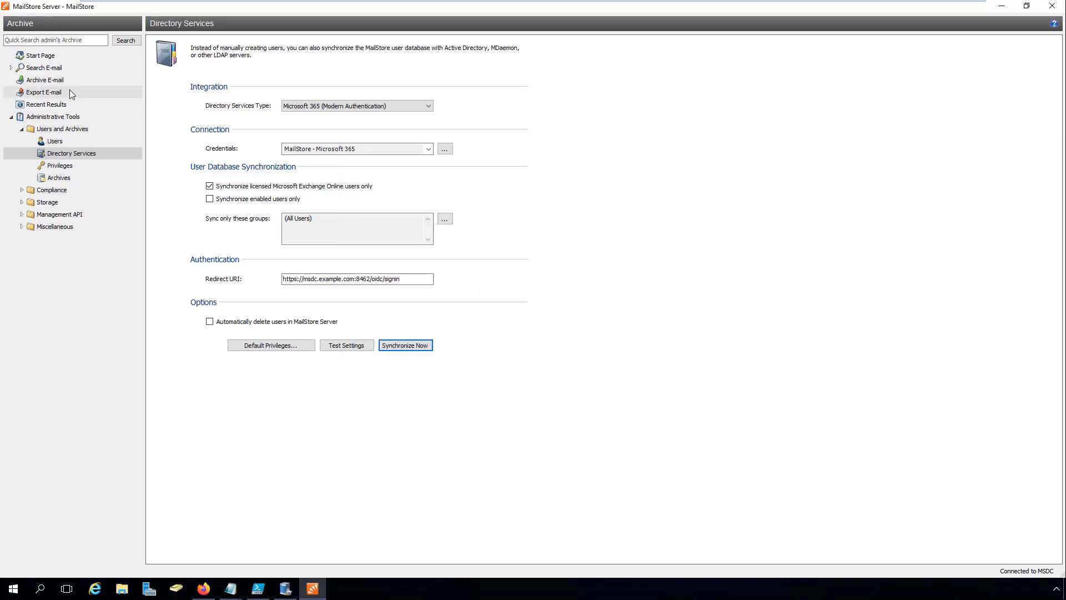
- Start a new Microsoft 365 archiving profile for Multiple Mailboxes under Archive E-mail
left_click(44, 80)
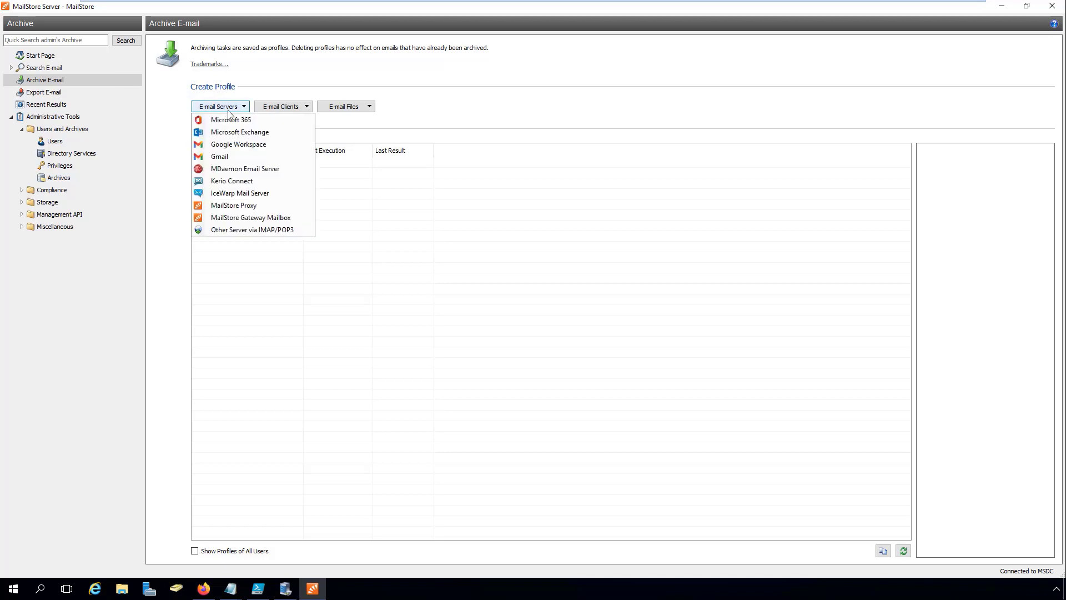
left_click(231, 120)
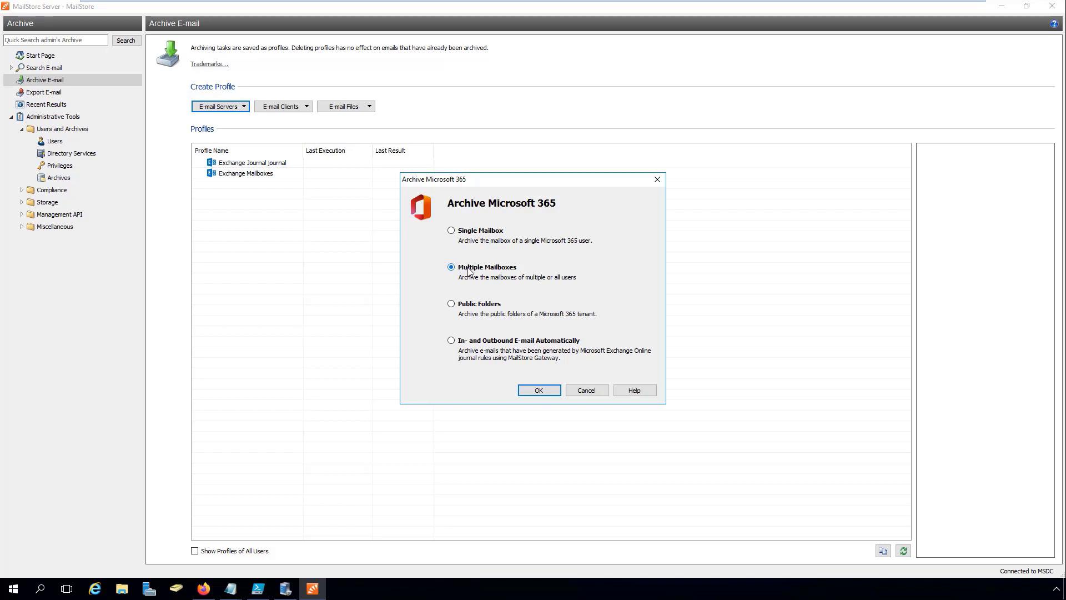
left_click(537, 390)
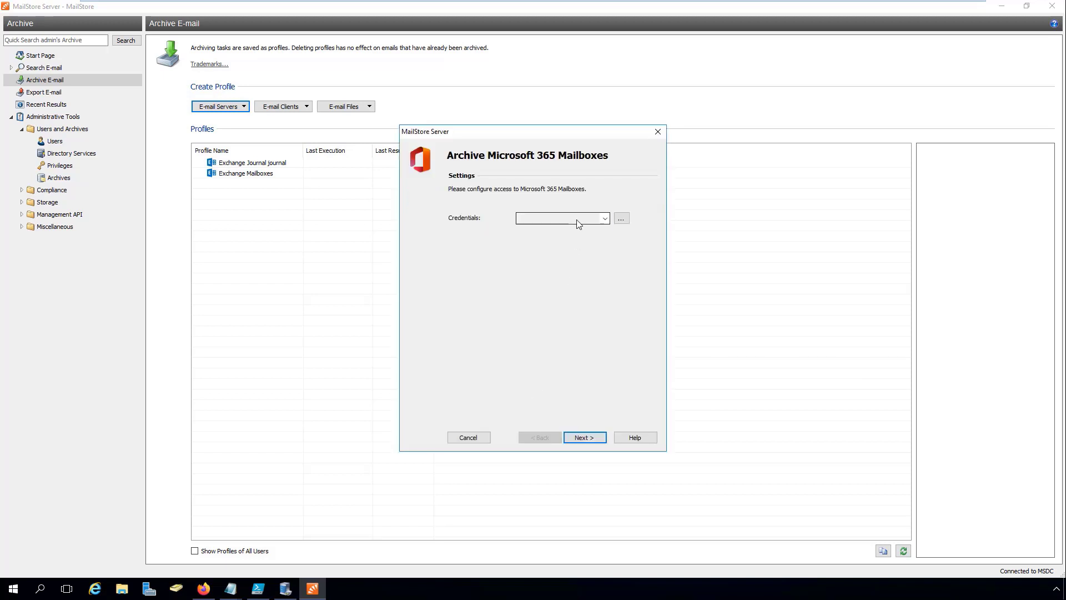
- Finish the "Microsoft 365 Mailboxes" profile with Run after clicking Finish unchecked
left_click(583, 437)
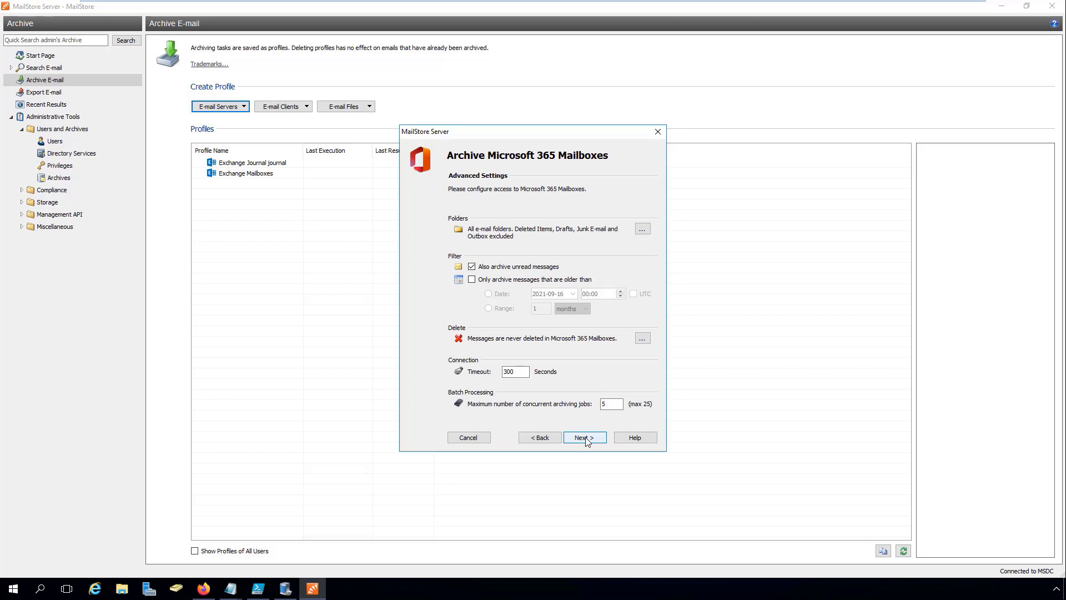
left_click(583, 437)
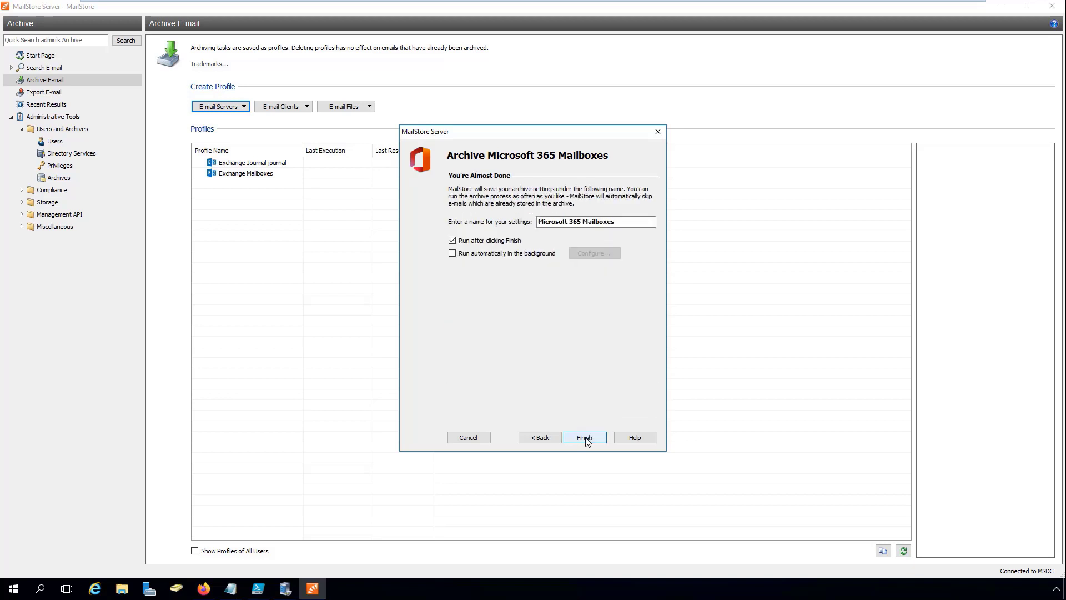
left_click(452, 240)
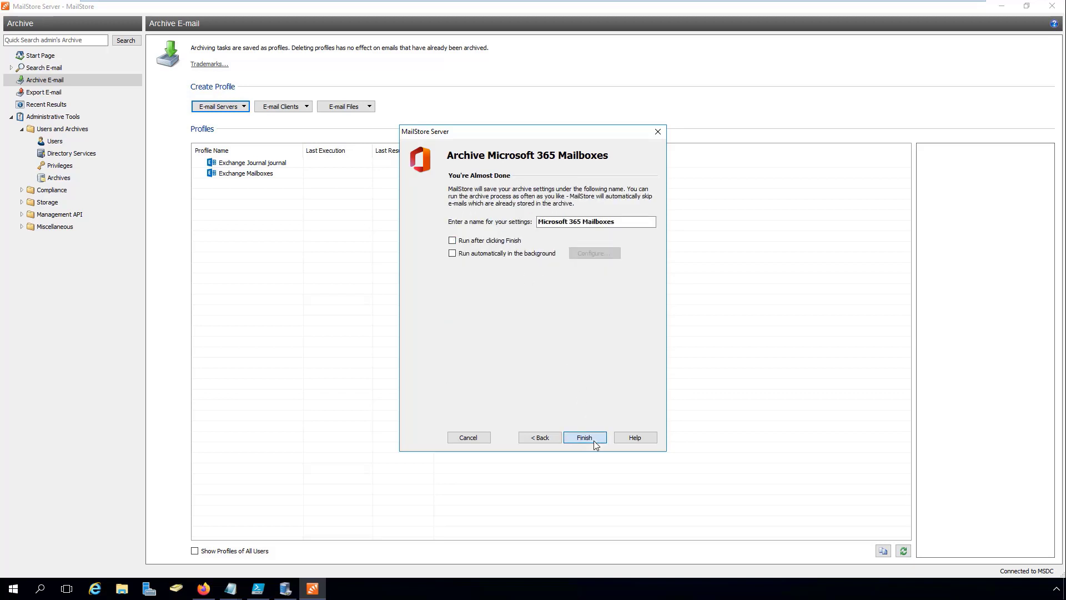
left_click(583, 438)
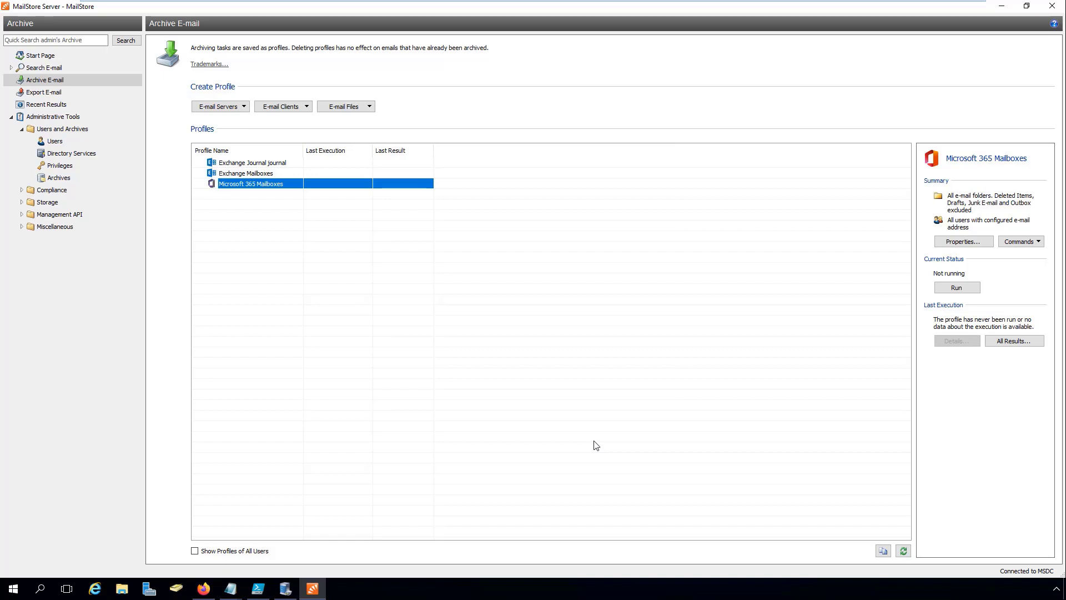
- Start a MailStore Gateway Mailbox profile with host msdc, the Microsoft 365 Journal mailbox ID and its password
left_click(217, 107)
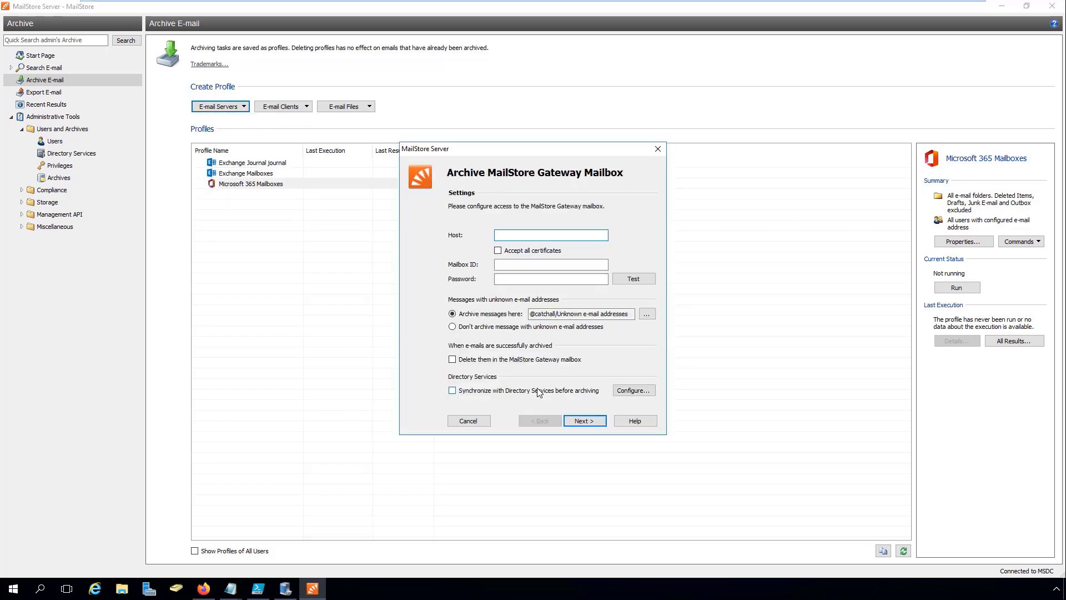
type("msdc")
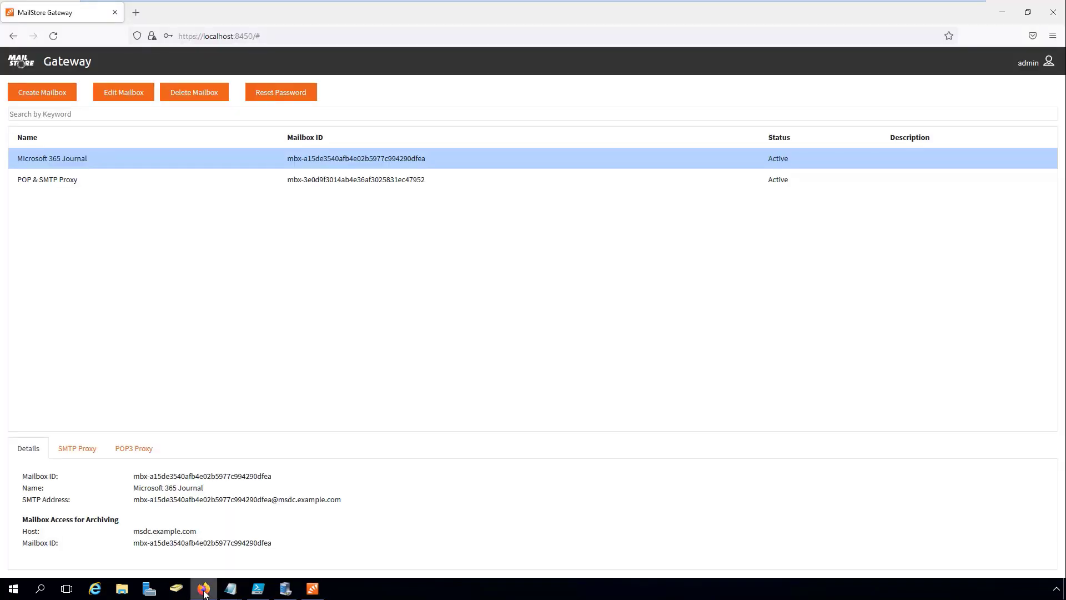
left_click_drag(161, 477, 271, 476)
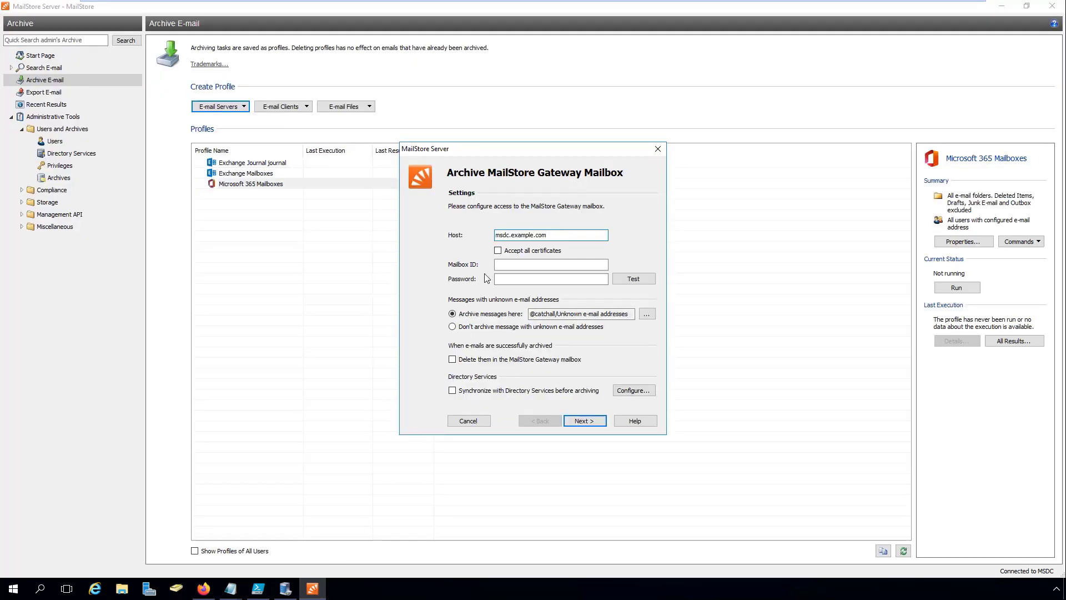
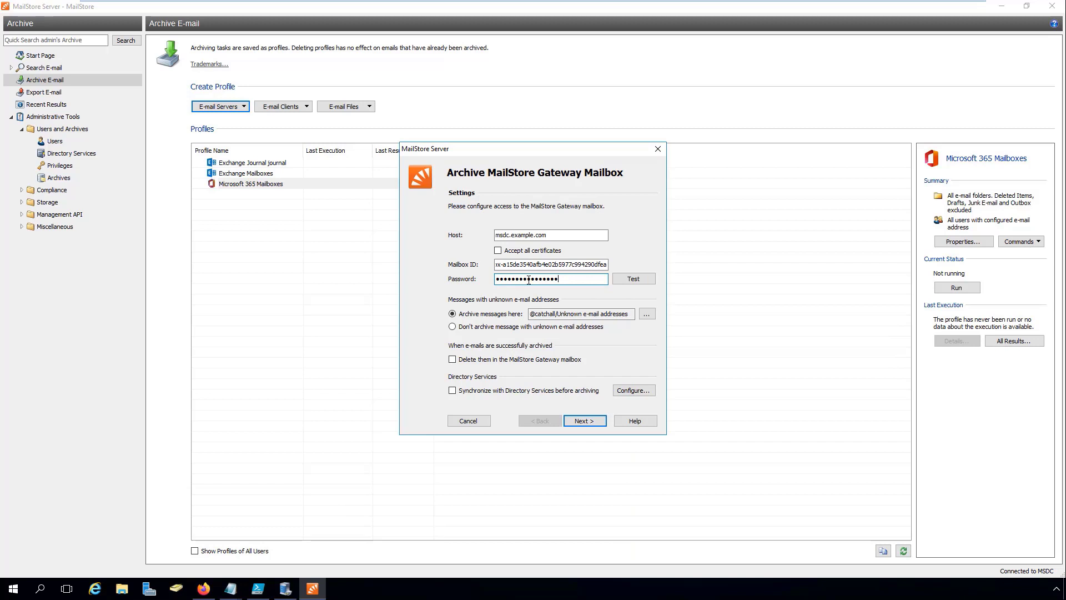
- Enable deleting archived messages from the Gateway mailbox and finish creating the profile
left_click(452, 359)
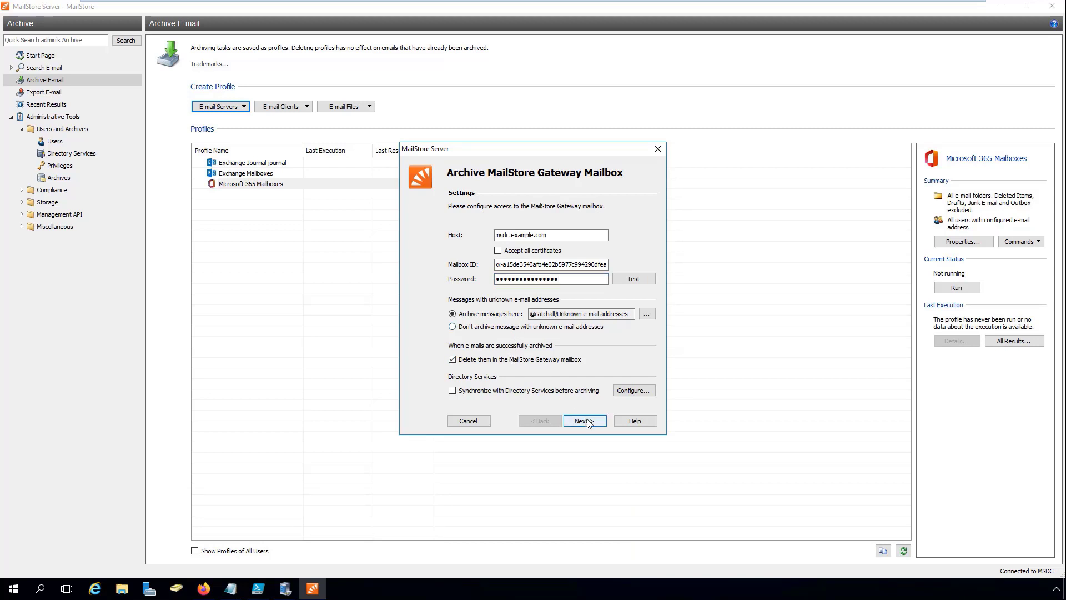
left_click(583, 420)
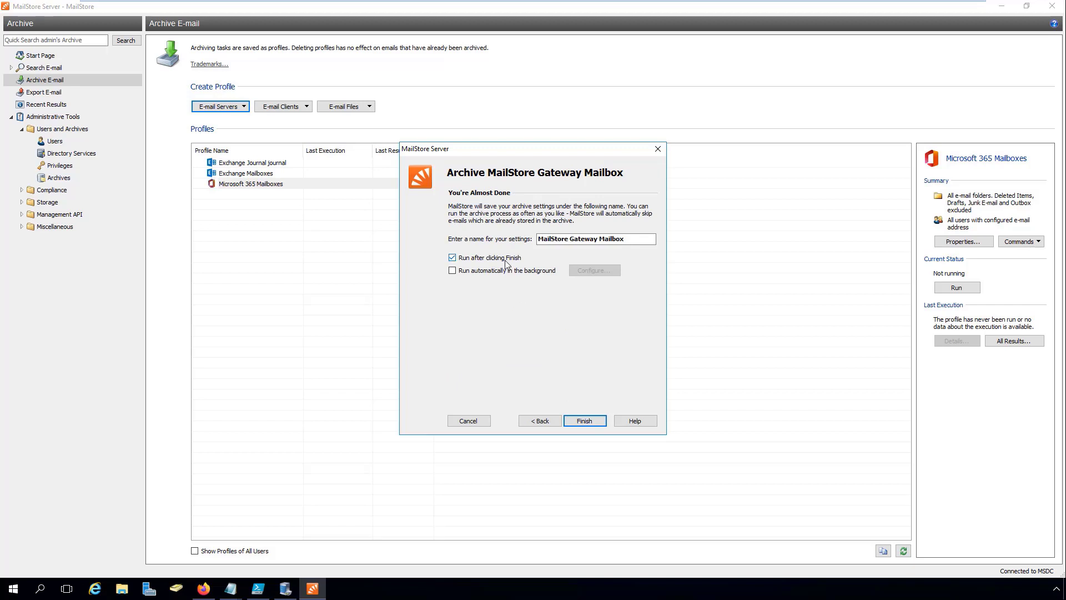
left_click(583, 420)
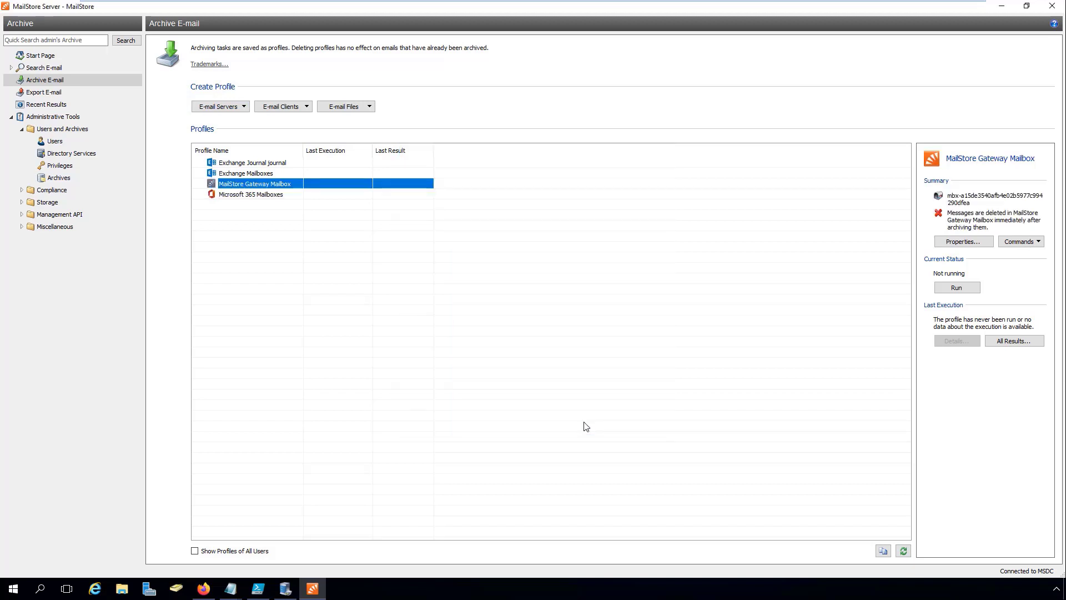
- Delete the Exchange Journal and Exchange Mailboxes profiles and confirm the removal
left_click(256, 162)
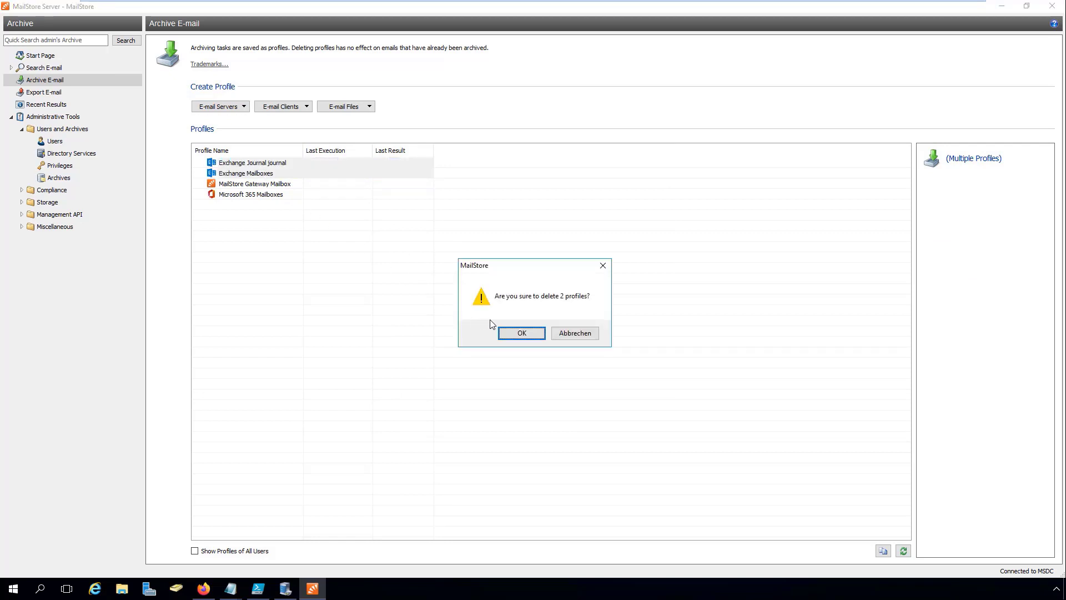
left_click(521, 332)
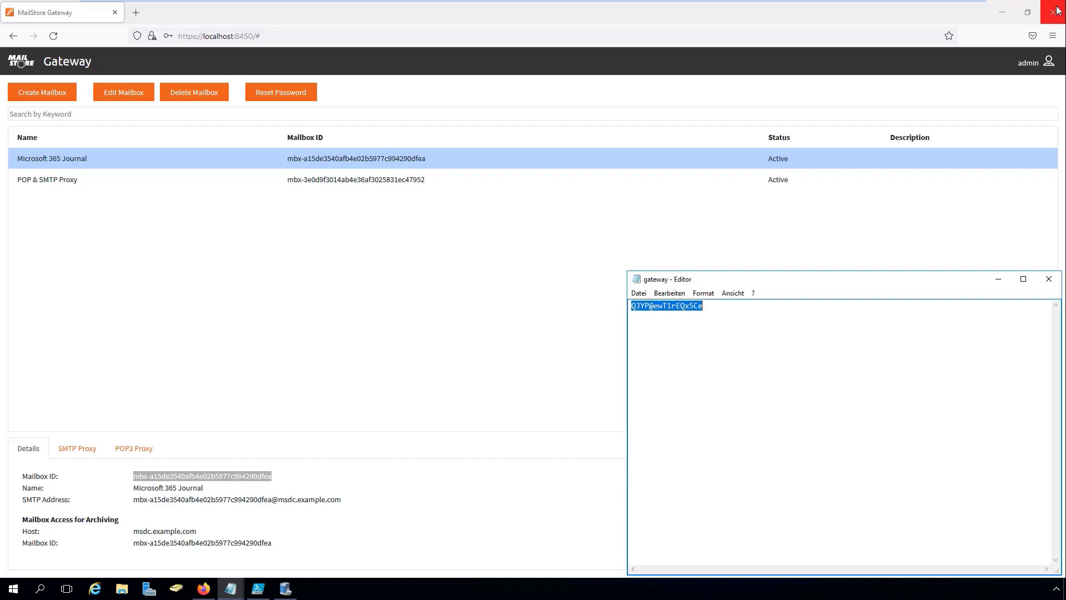
- Close the Gateway web page and notes, then restart the MailStore Server service out of Safe Mode
left_click(1048, 279)
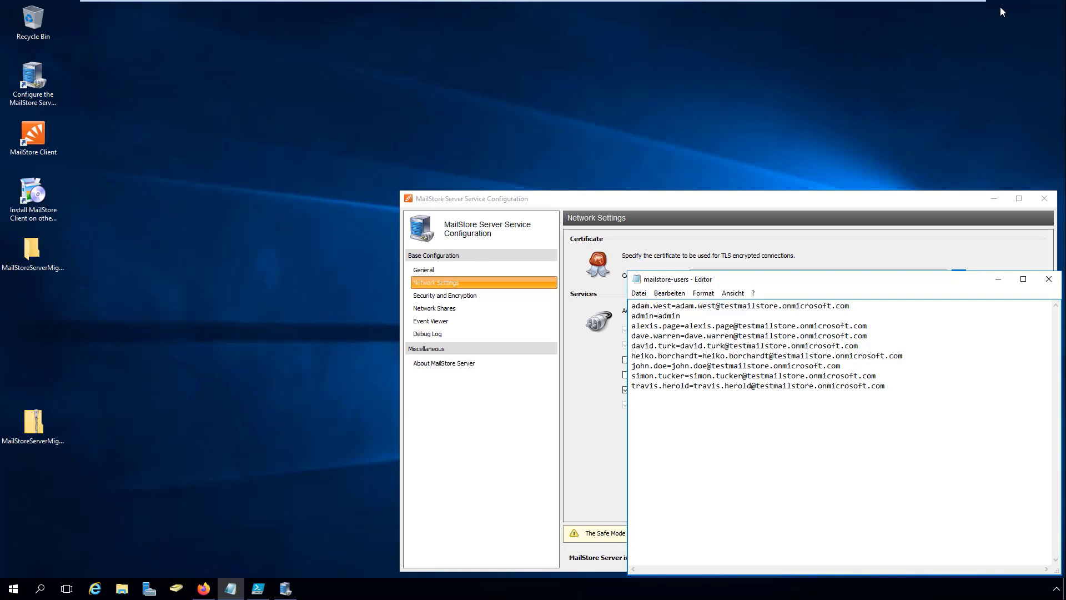
left_click(1046, 279)
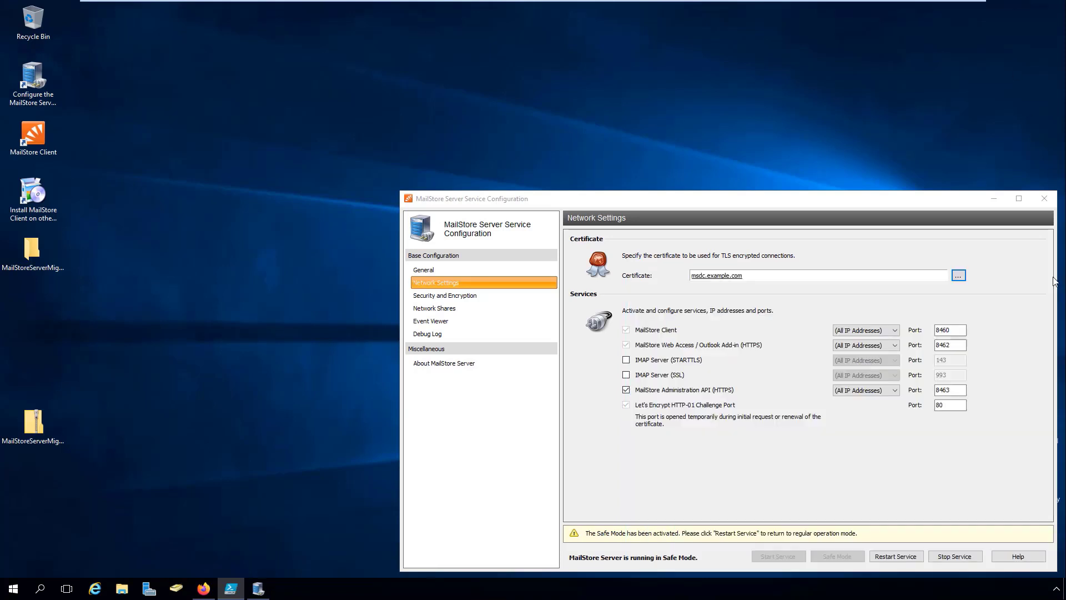
left_click(896, 555)
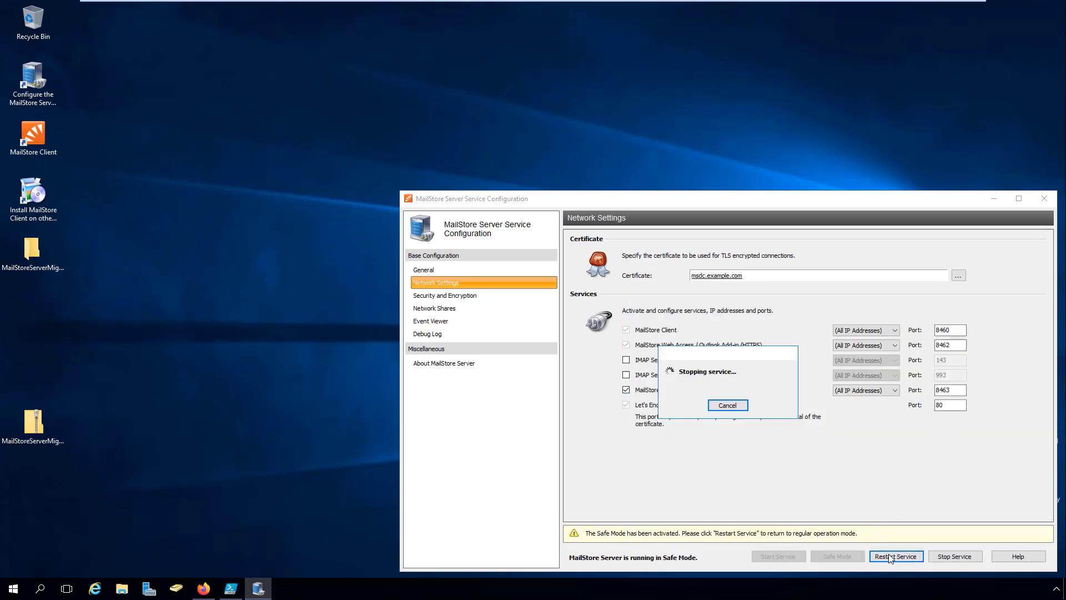
left_click(895, 556)
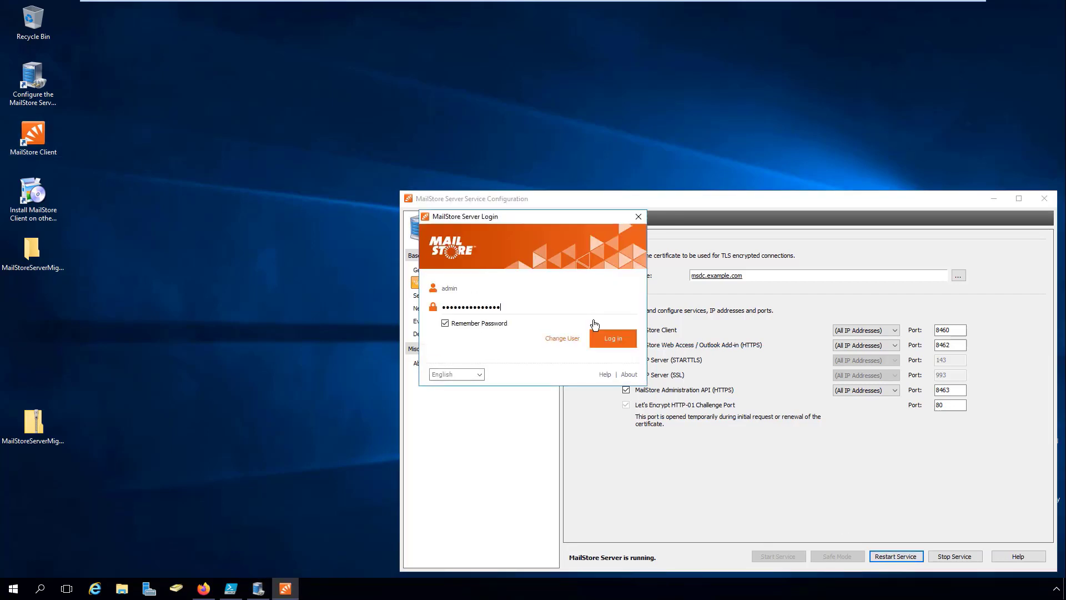
- Log in as admin, review the nine Microsoft 365 archives, and select the MailStore Gateway Mailbox profile
left_click(610, 338)
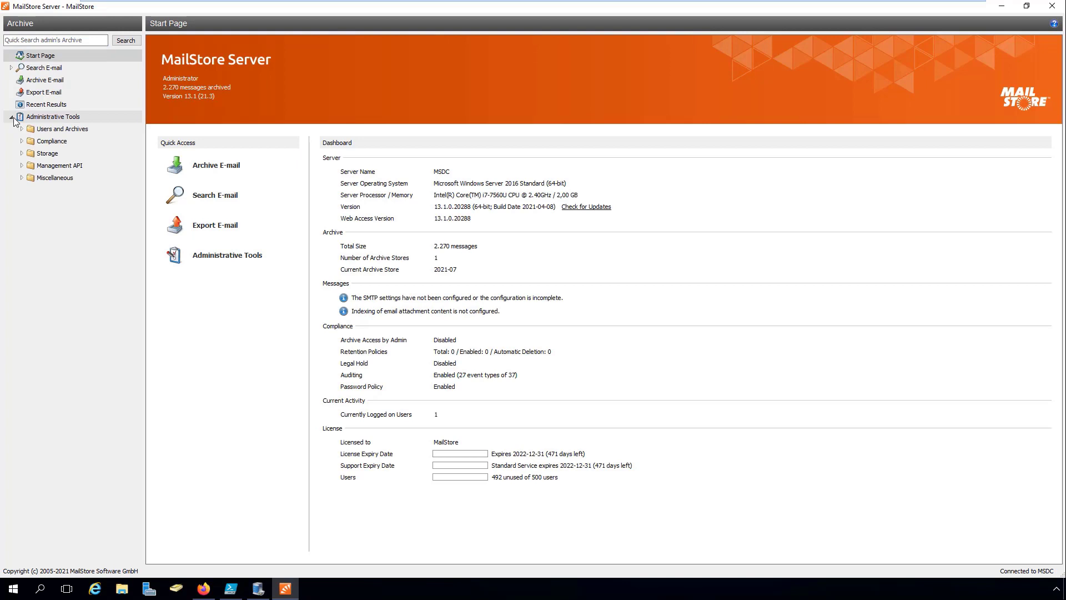
left_click(60, 178)
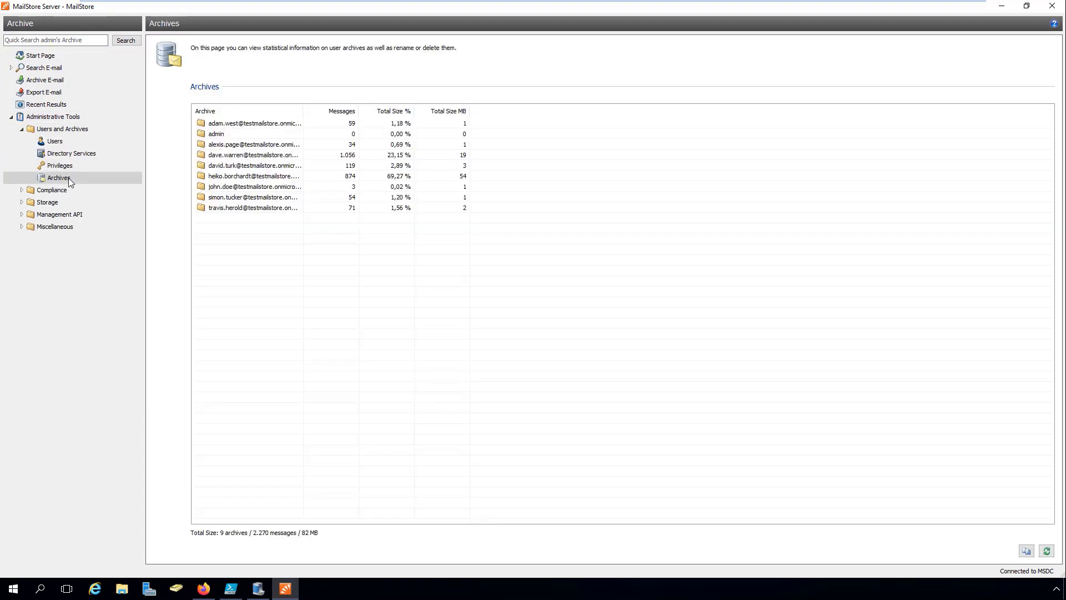
left_click(45, 80)
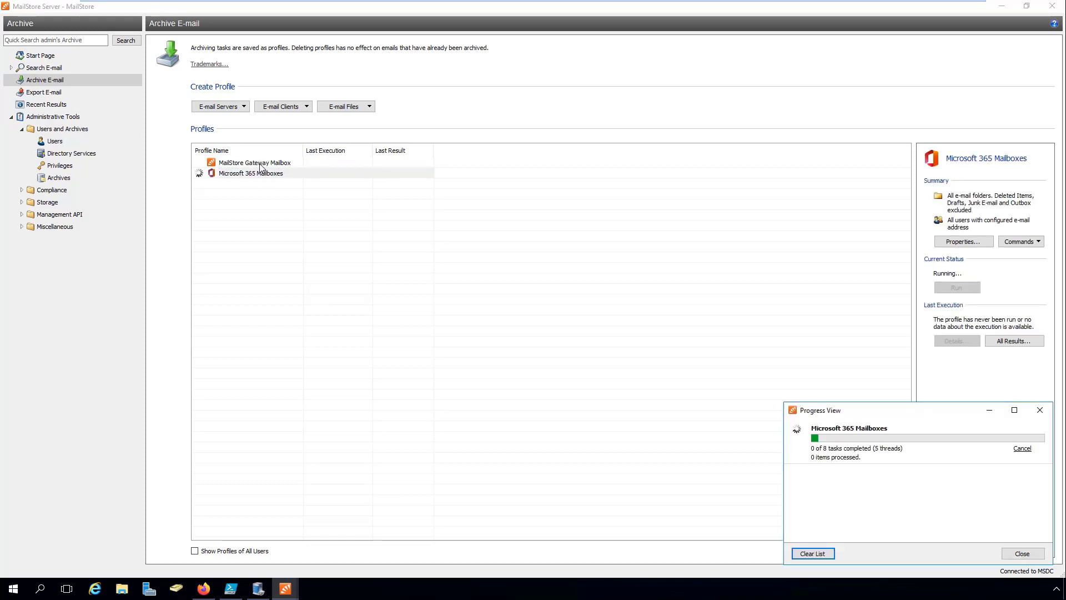
left_click(254, 162)
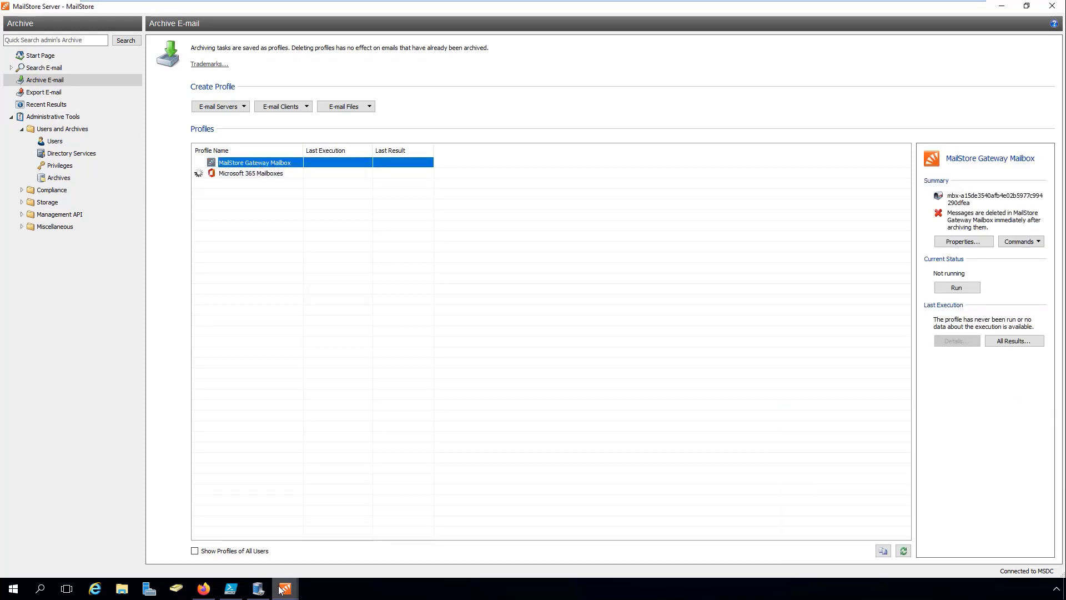